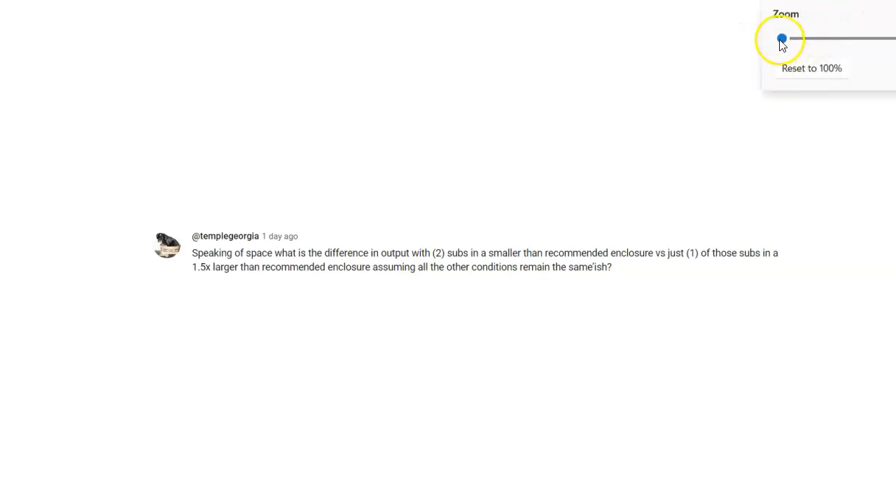
- Zoom the YouTube page so the viewer's two-subs-versus-one comment is readable
drag(783, 39, 801, 39)
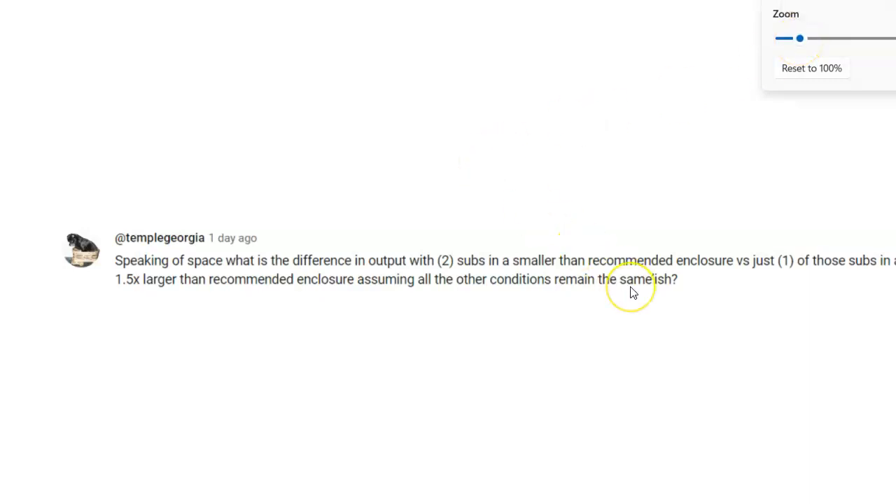
mouse_move(399, 336)
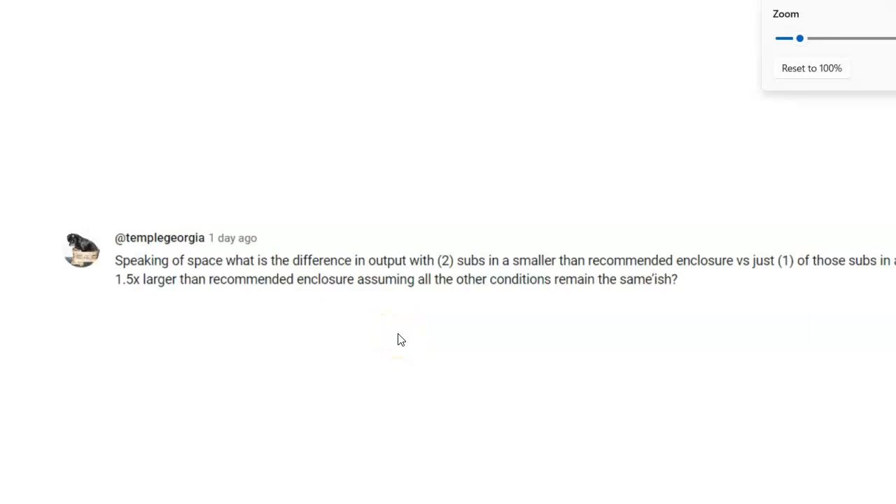
click(557, 451)
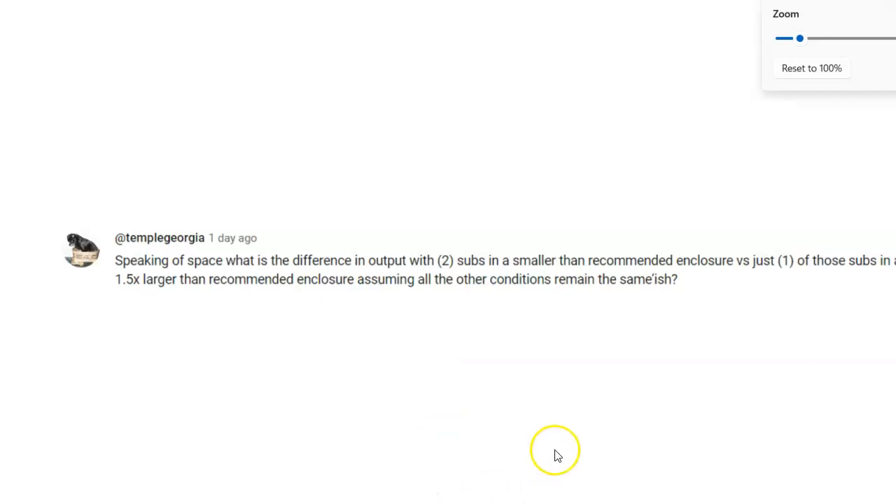
mouse_move(707, 392)
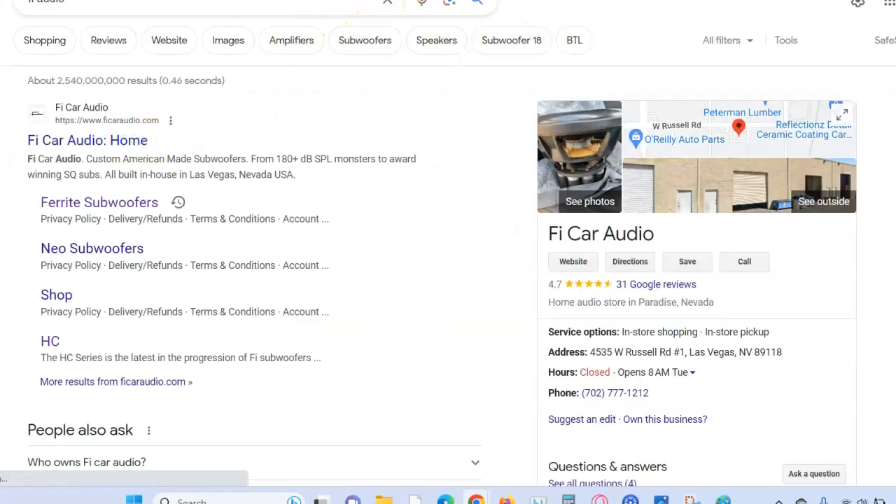
mouse_move(420, 68)
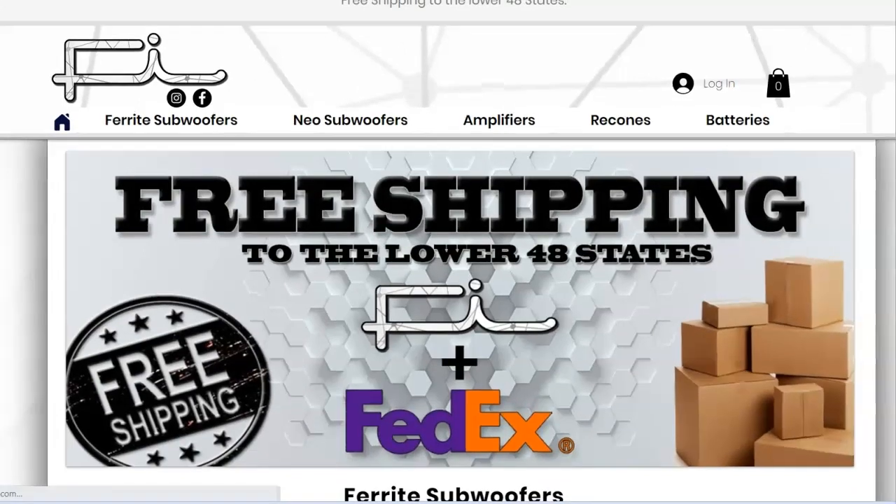
- Scroll the Google results to reach the Fi Car Audio site link
scroll(up, 3)
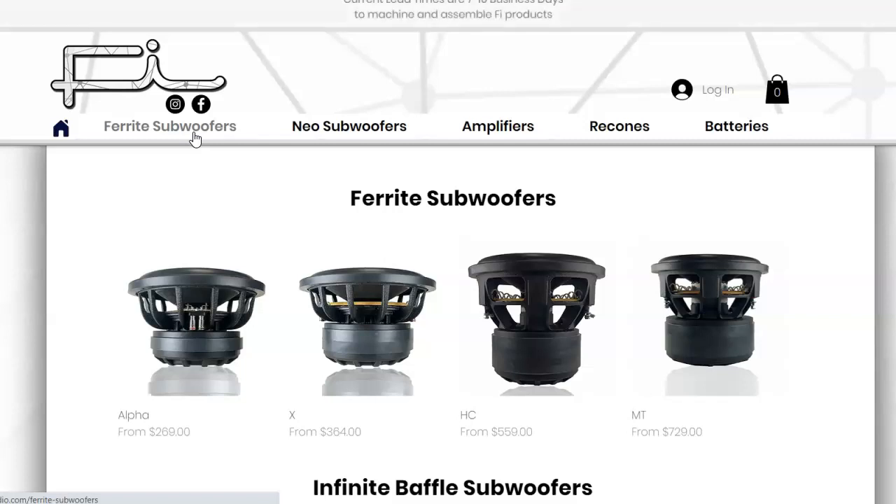
mouse_move(710, 320)
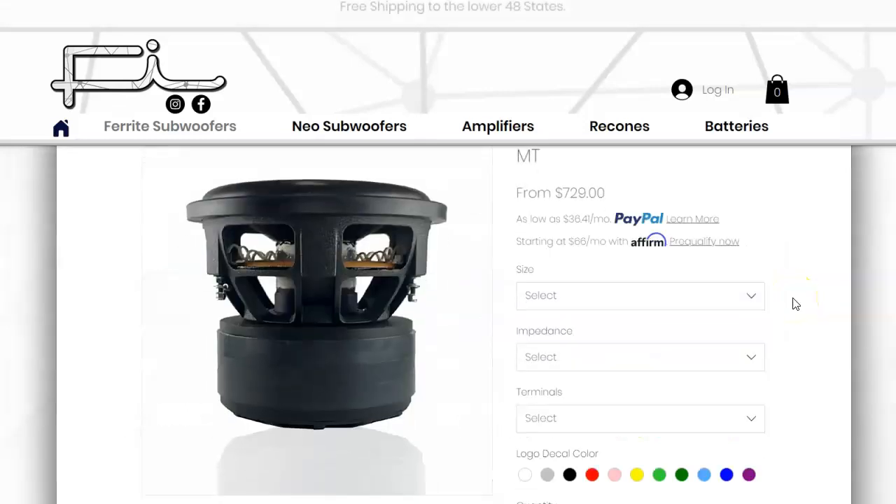
- Reach the MT subwoofer product page and move down to its spec sections
scroll(up, 3)
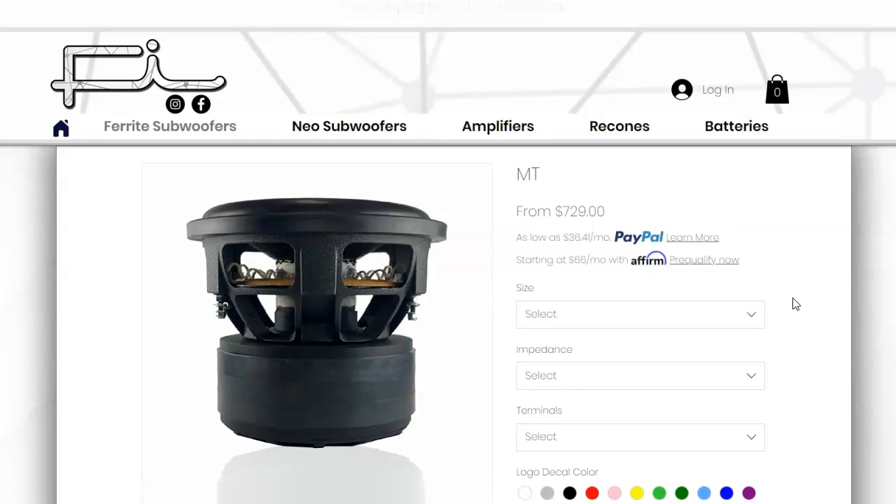
right_click(795, 302)
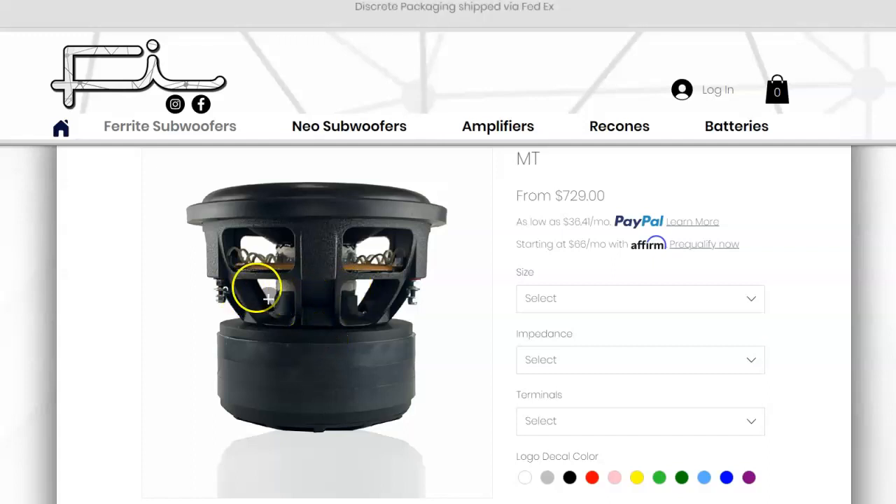
mouse_move(889, 297)
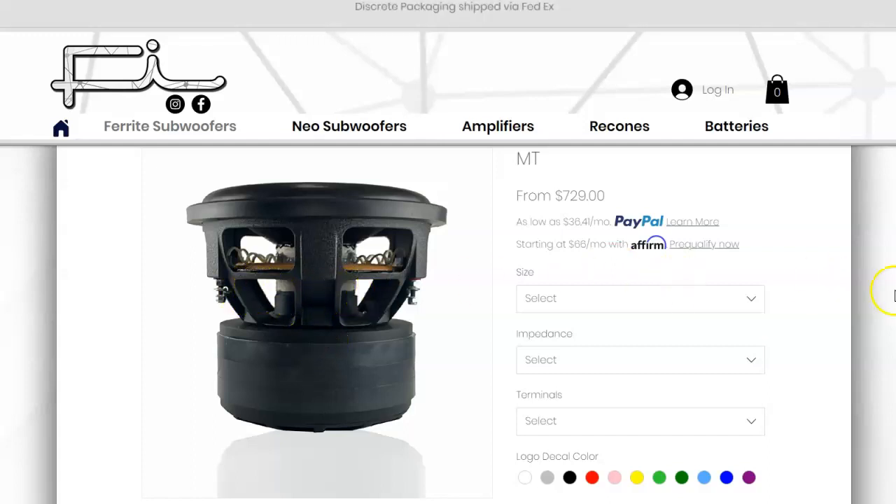
scroll(down, 3)
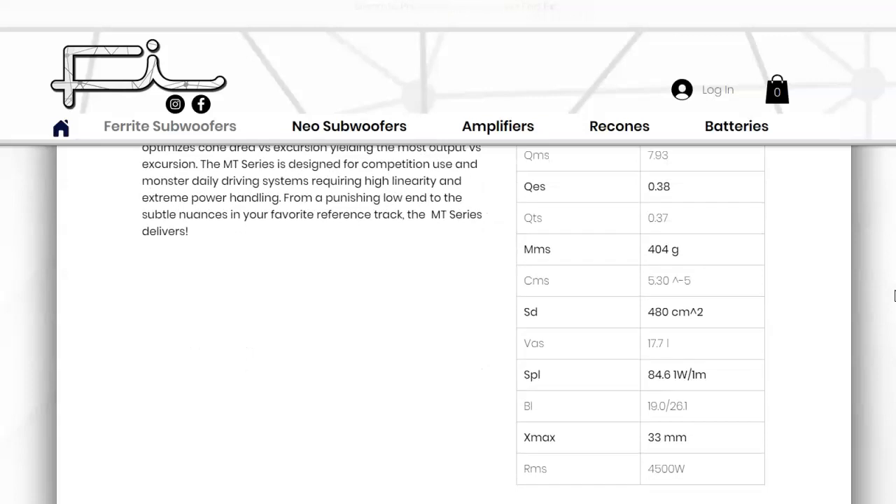
scroll(down, 3)
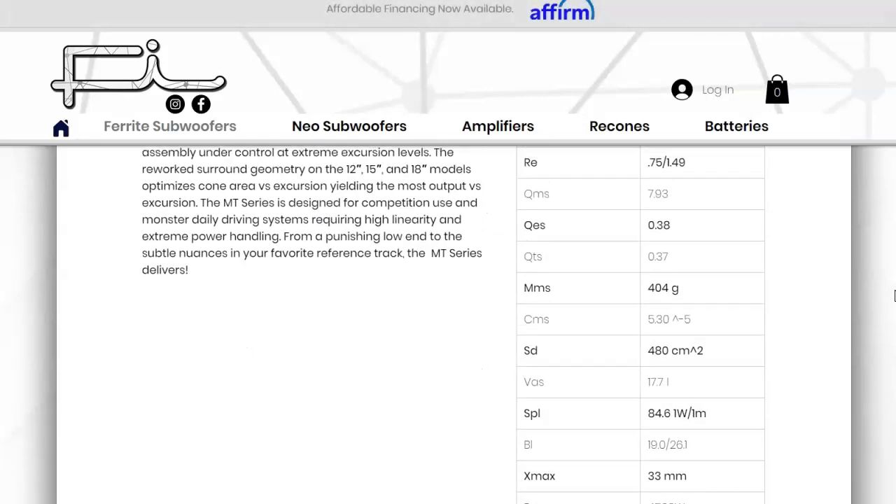
scroll(down, 3)
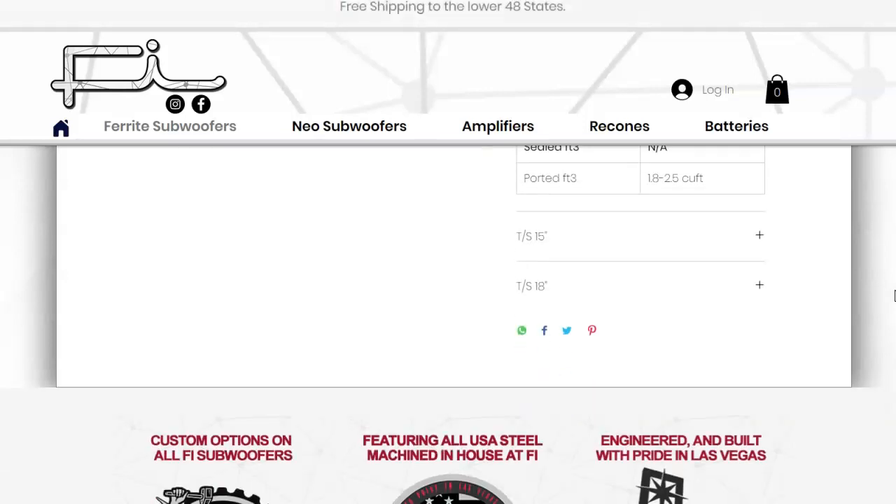
- Expand and review the 15-inch Thiele/Small parameters for the MT subwoofer
click(758, 235)
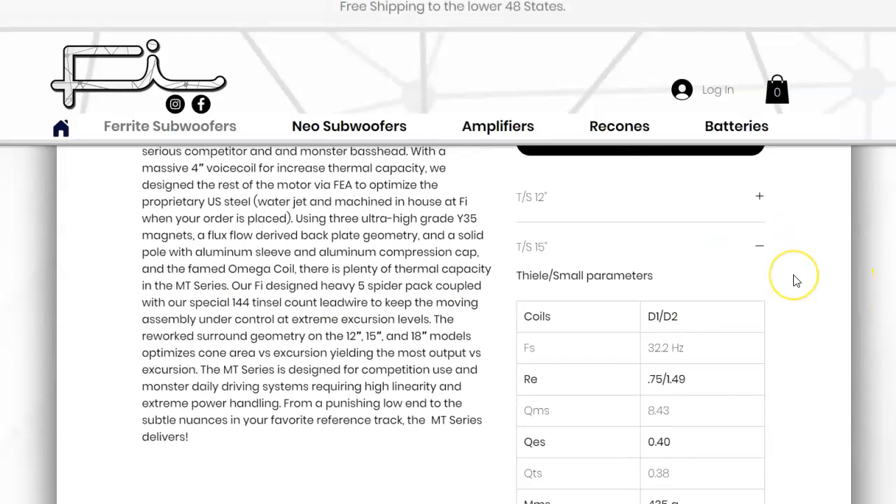
scroll(down, 3)
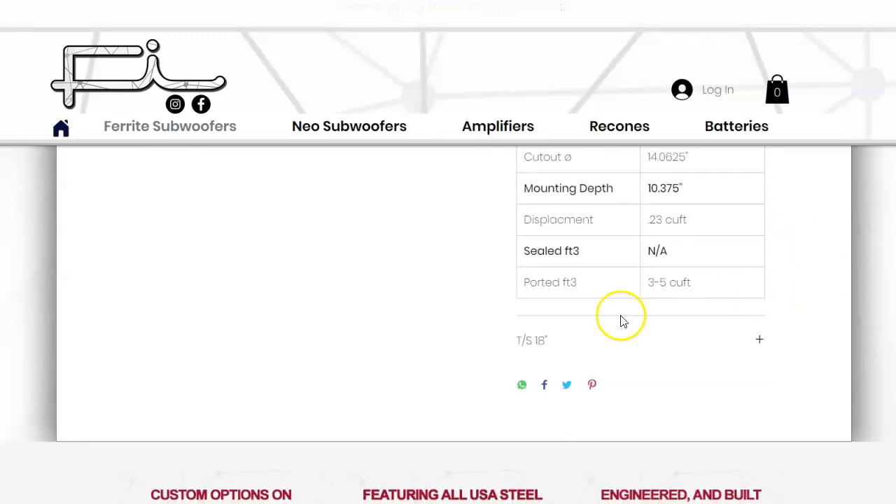
mouse_move(802, 268)
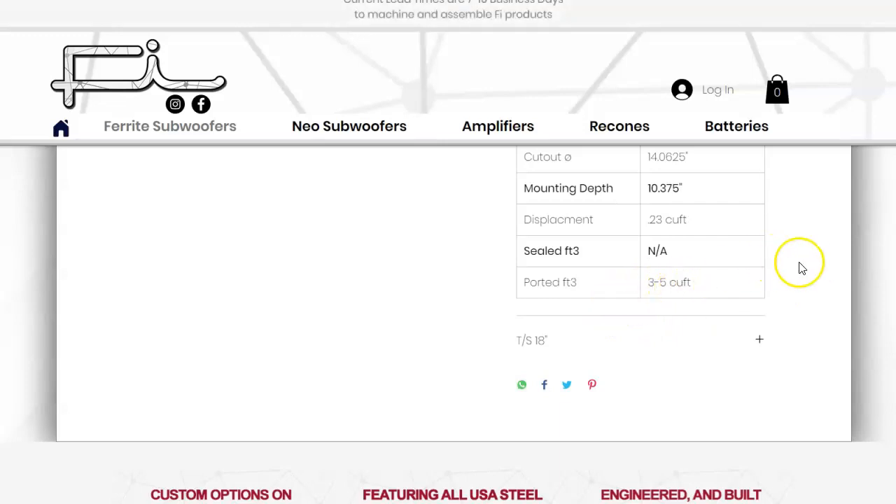
mouse_move(810, 267)
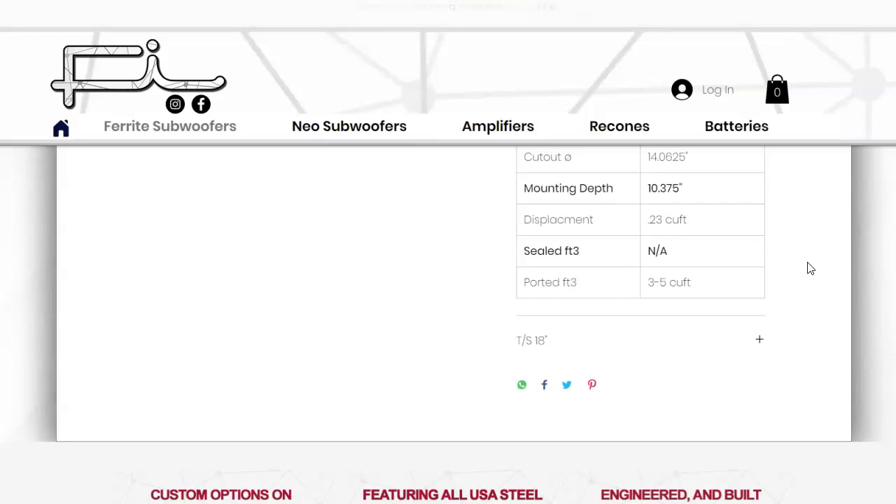
scroll(up, 3)
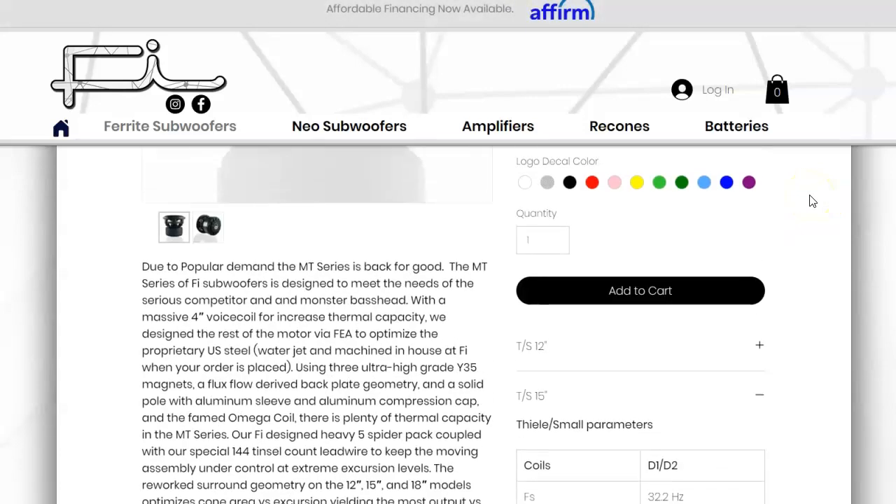
scroll(up, 3)
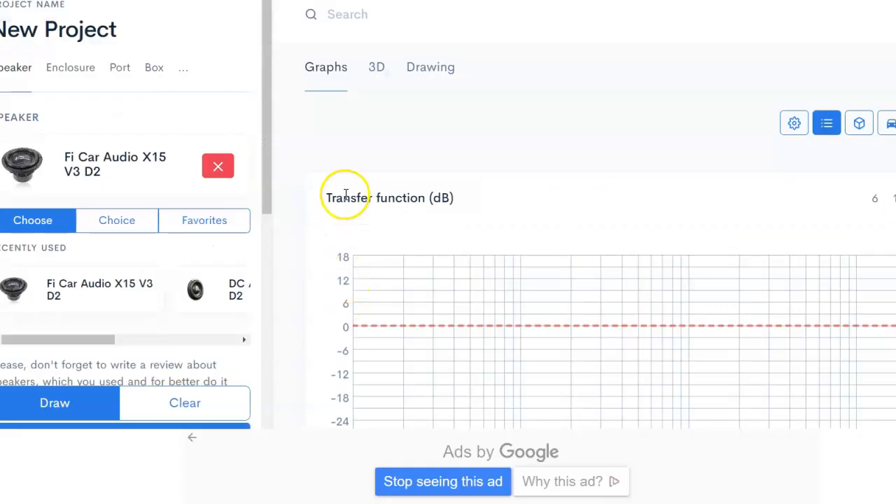
mouse_move(49, 125)
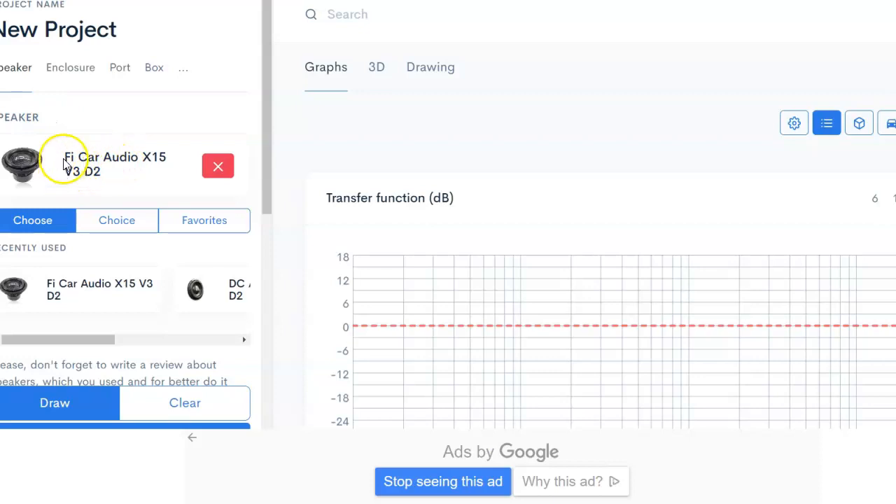
mouse_move(142, 174)
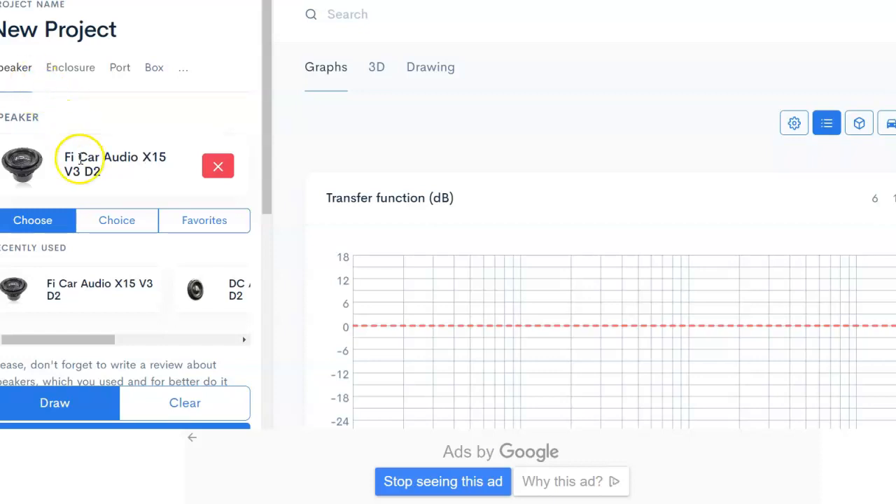
mouse_move(153, 127)
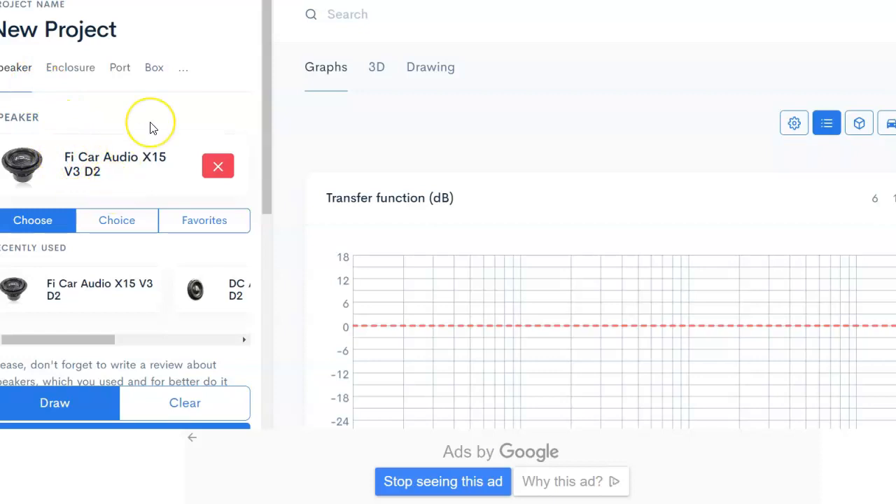
click(70, 67)
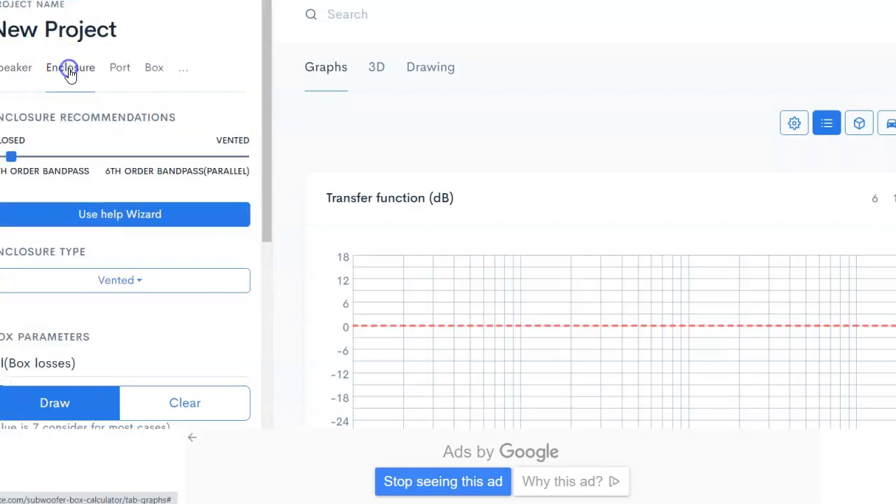
scroll(down, 3)
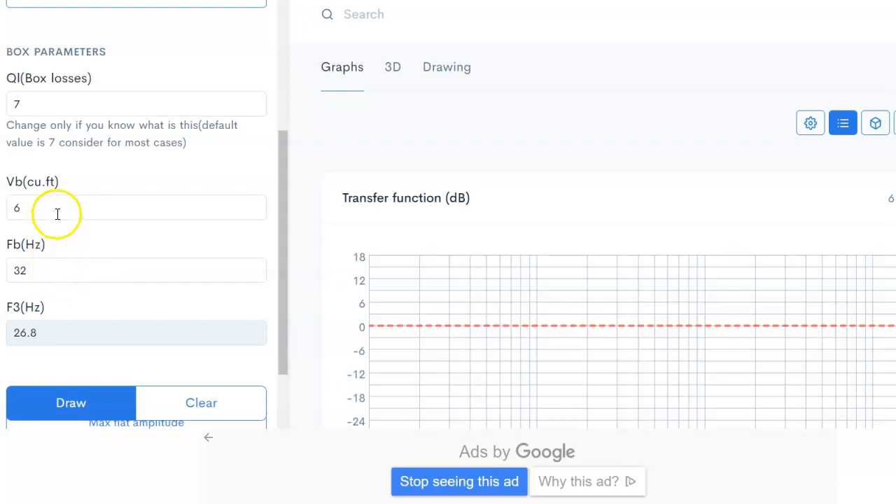
scroll(up, 3)
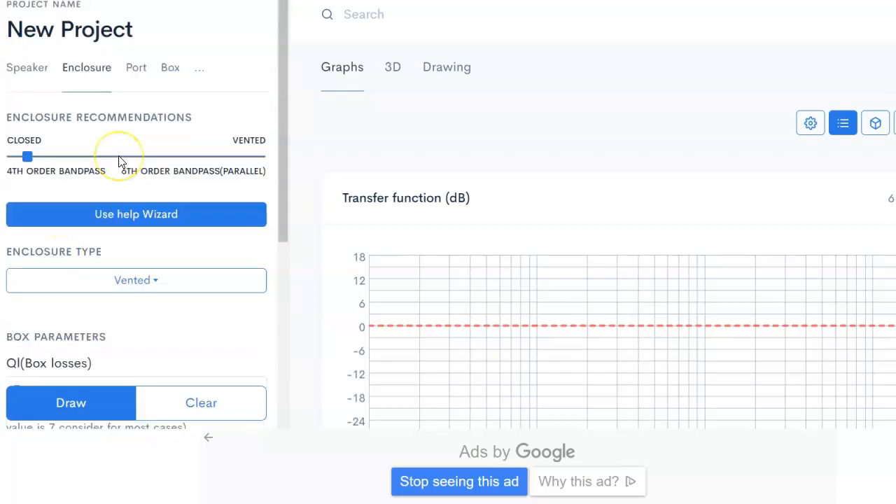
click(26, 67)
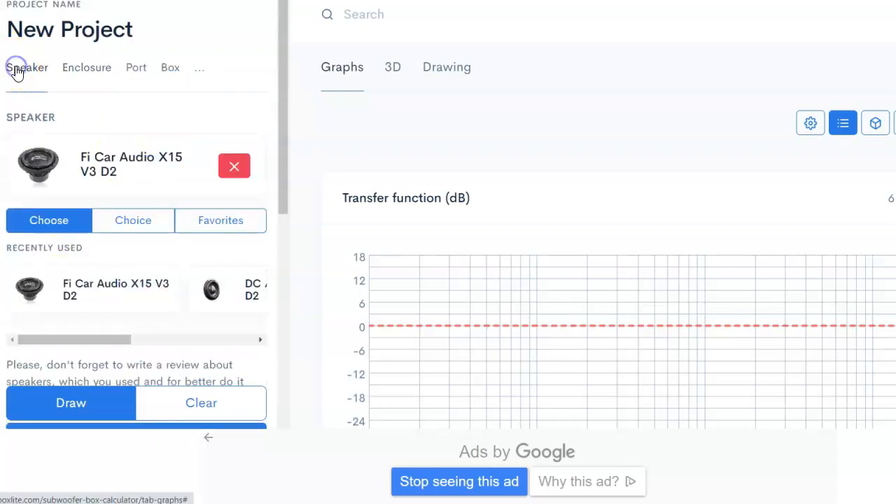
scroll(down, 3)
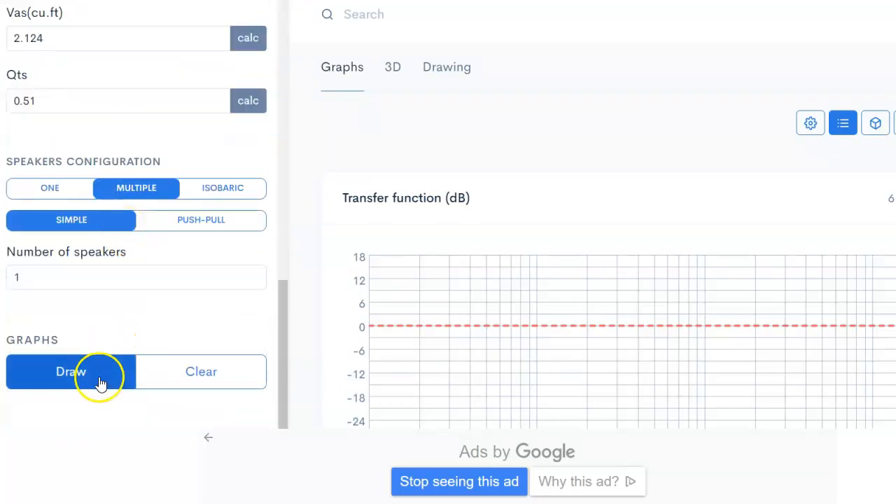
- Draw the graphs for one X15 V3 D2 in the 6 cu.ft vented box and view the SPL chart
click(70, 371)
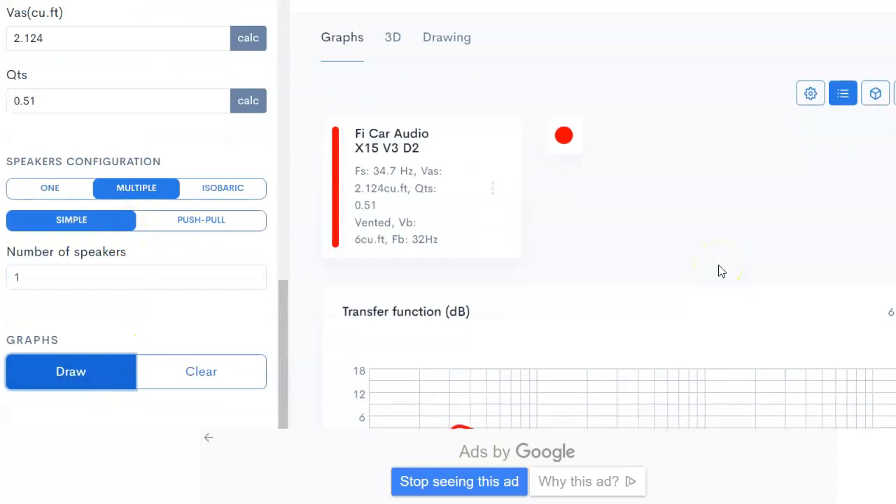
scroll(down, 3)
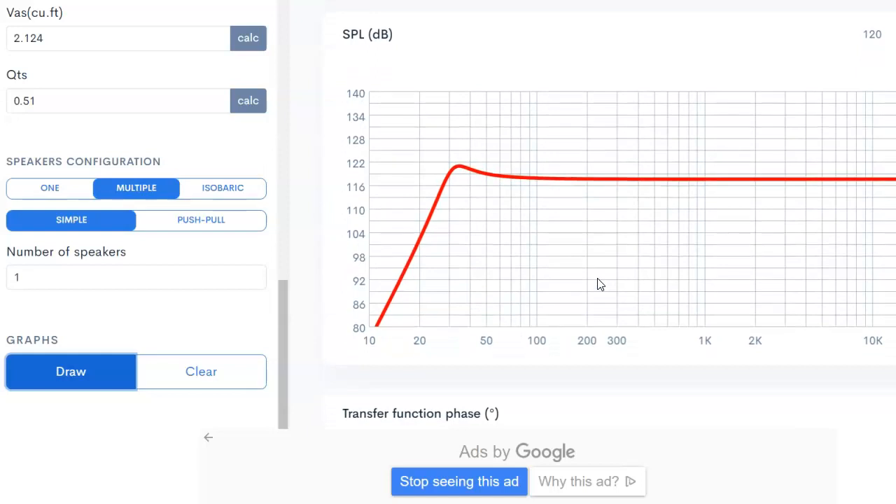
mouse_move(483, 252)
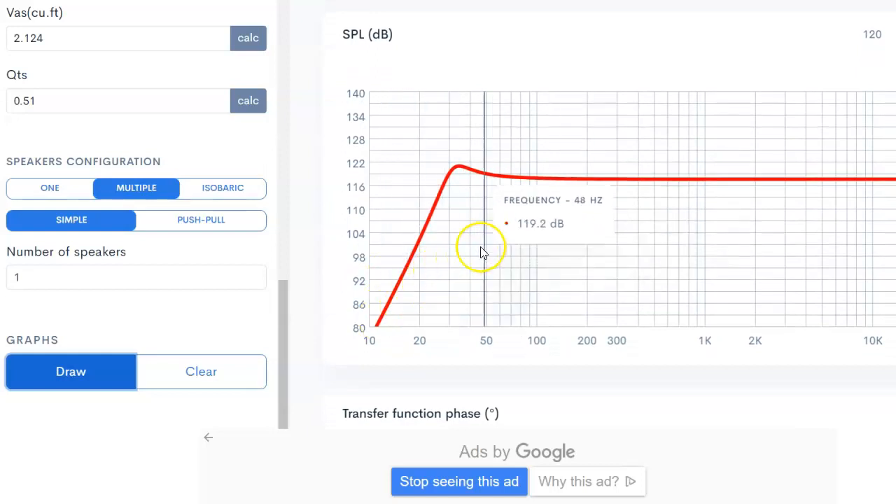
mouse_move(557, 263)
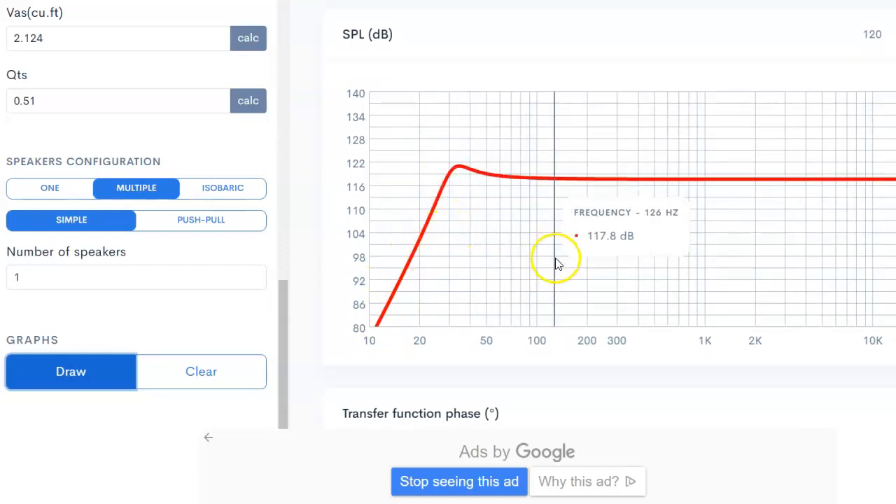
mouse_move(264, 320)
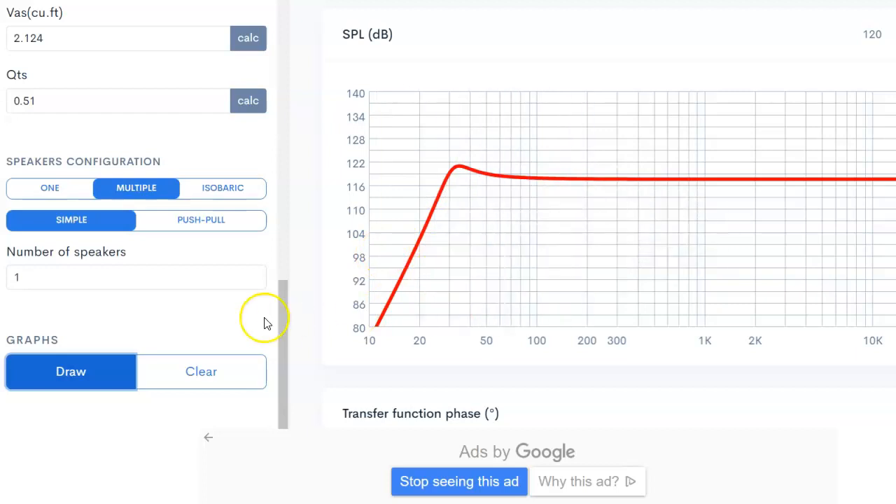
- Set Number of speakers to 2 and draw the two-speaker SPL curve beside the single one
click(143, 276)
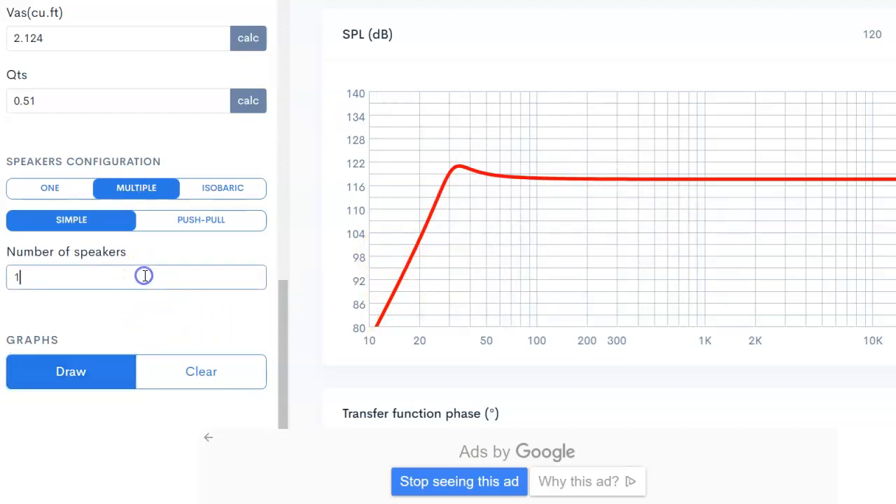
text(2)
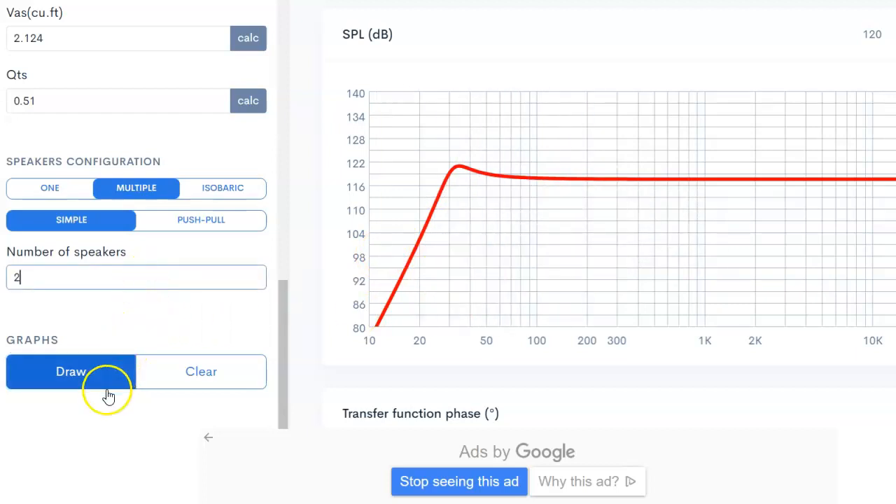
click(70, 372)
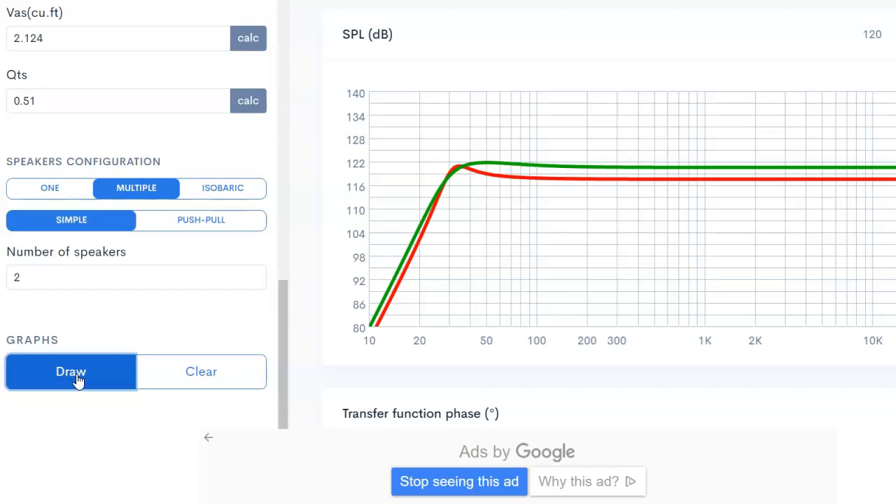
mouse_move(188, 341)
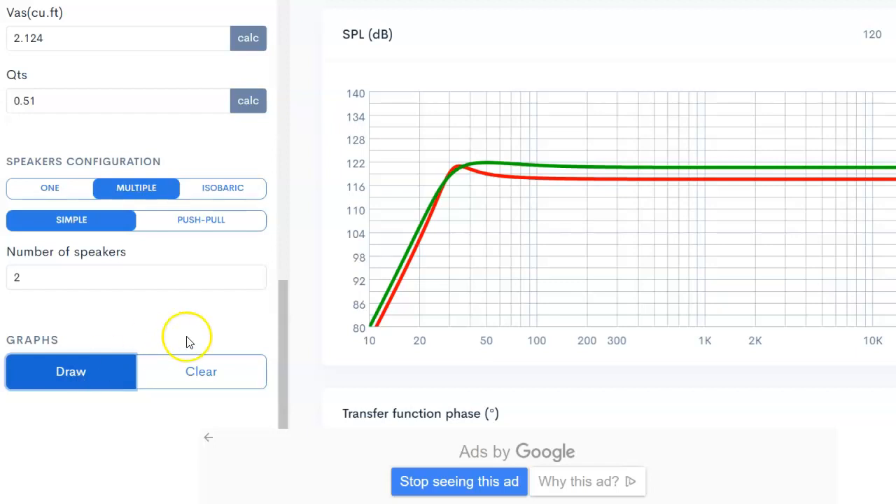
mouse_move(455, 269)
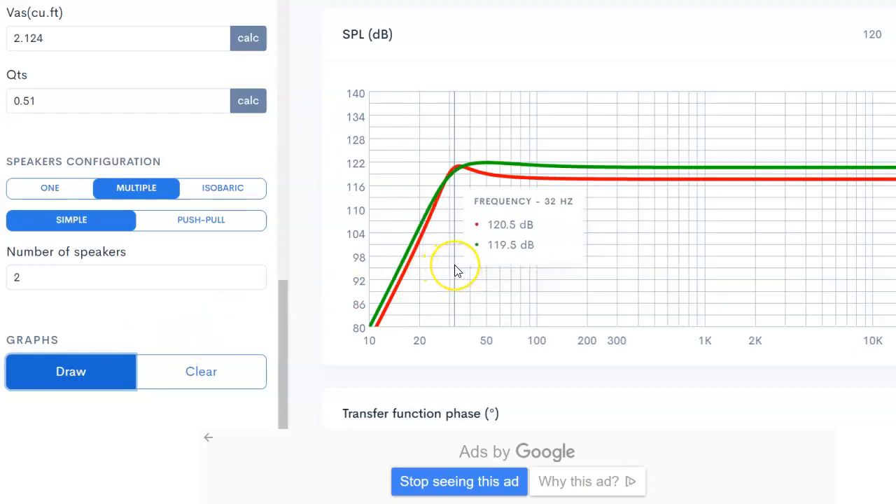
mouse_move(455, 272)
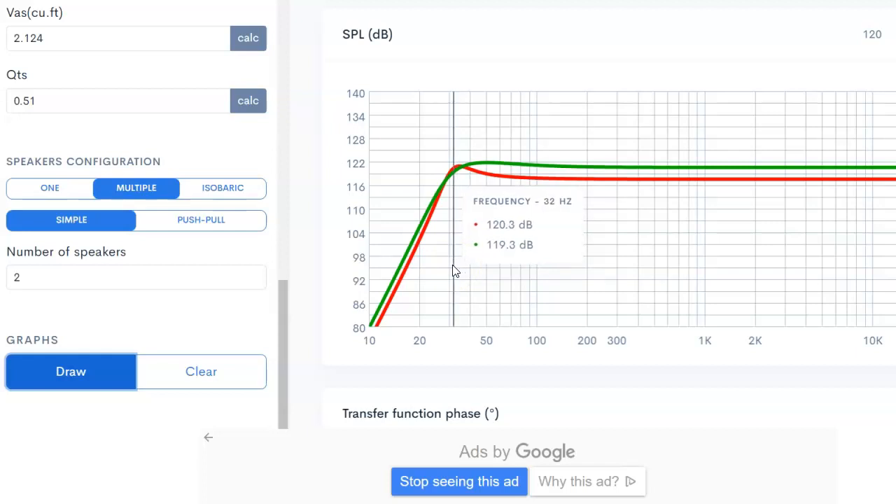
mouse_move(454, 272)
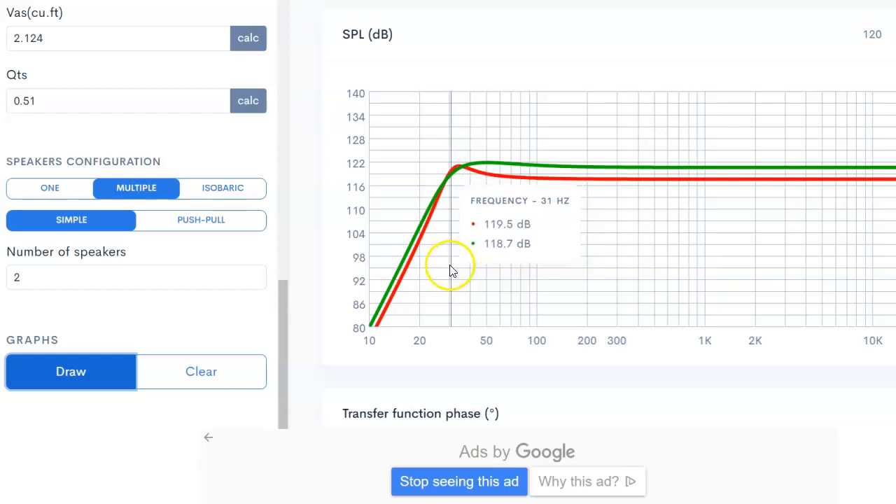
mouse_move(456, 268)
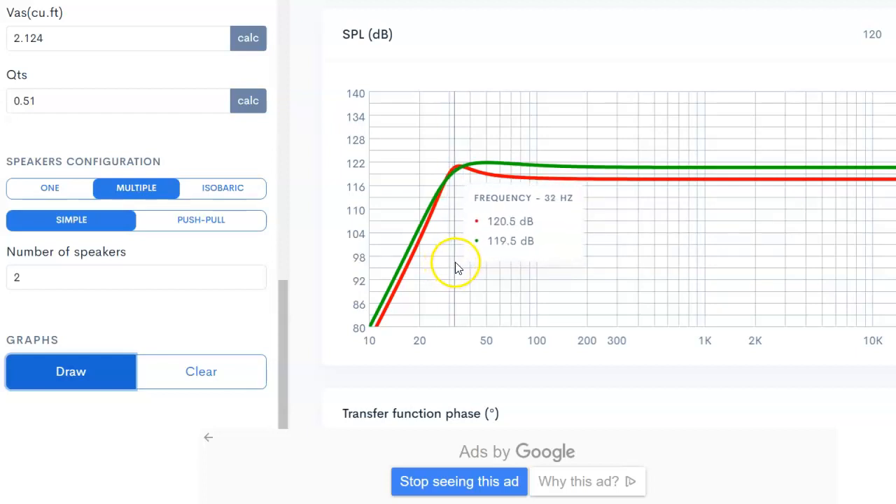
mouse_move(462, 263)
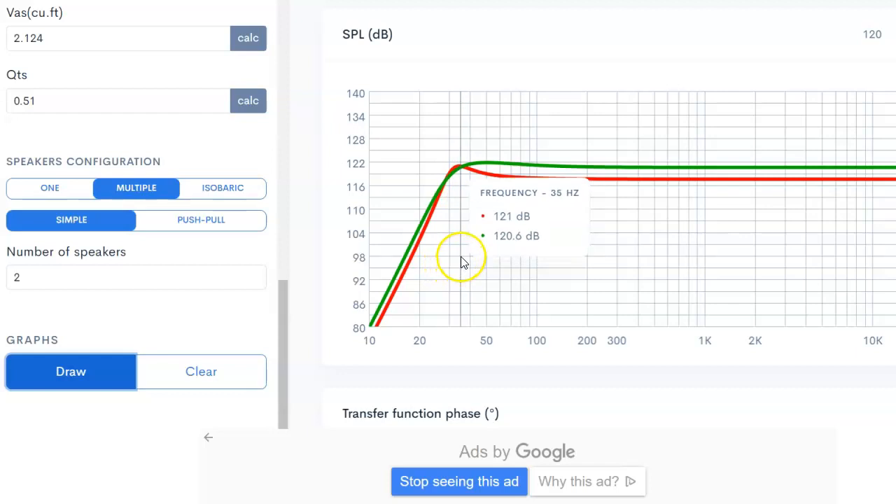
mouse_move(486, 249)
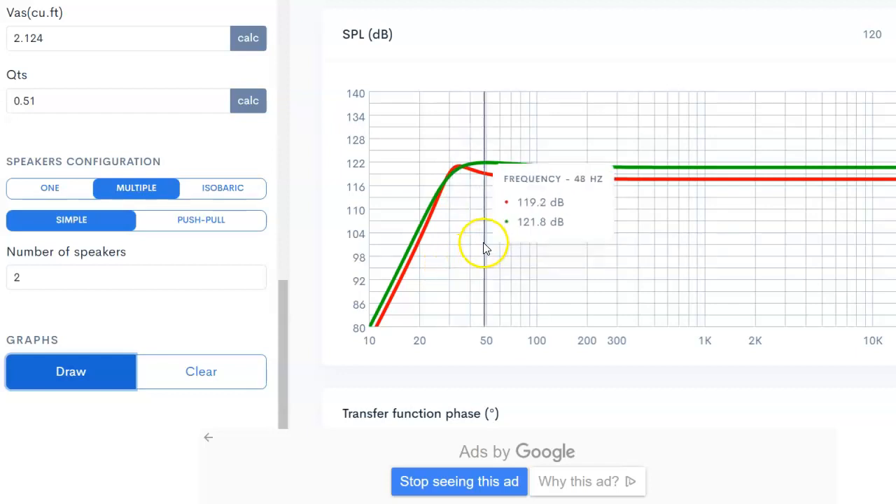
mouse_move(450, 340)
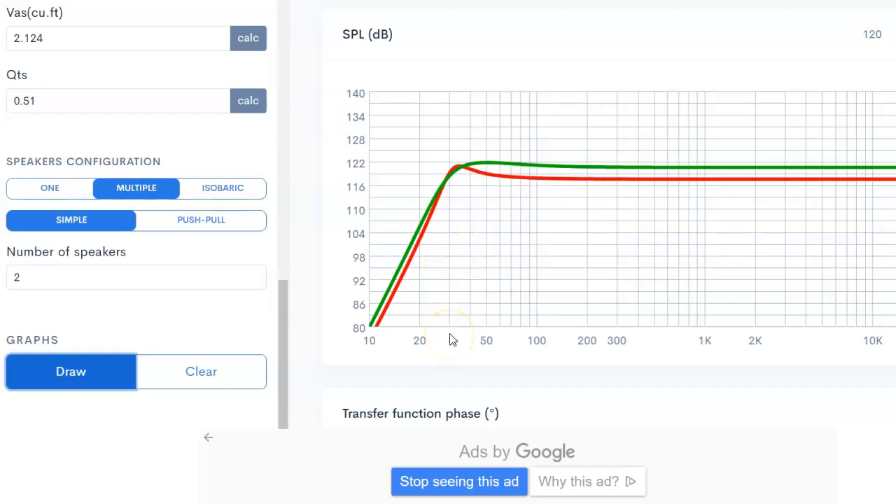
mouse_move(453, 302)
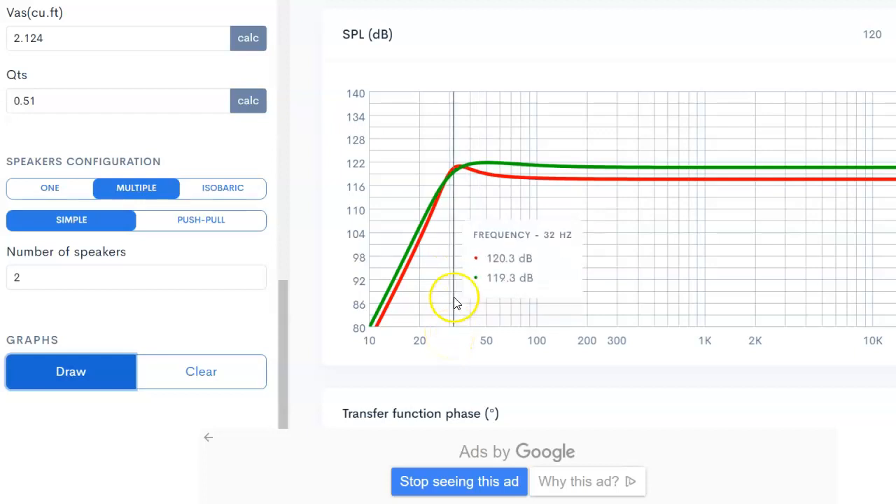
mouse_move(450, 259)
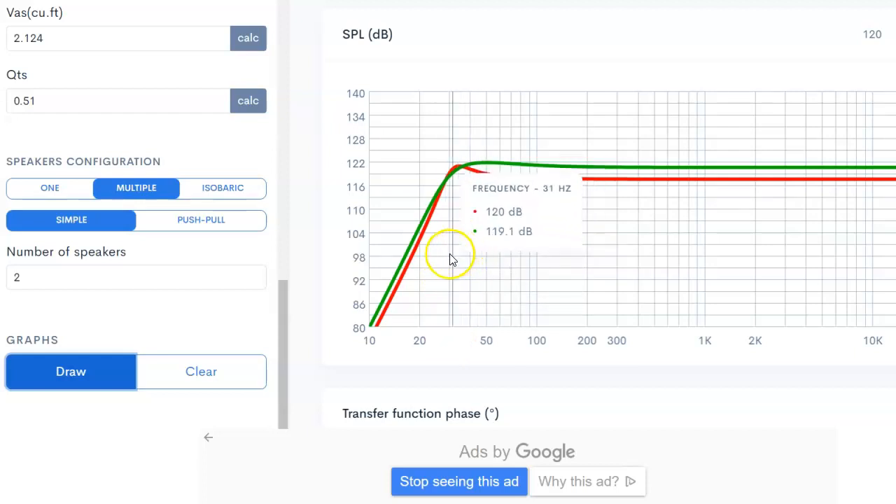
mouse_move(496, 205)
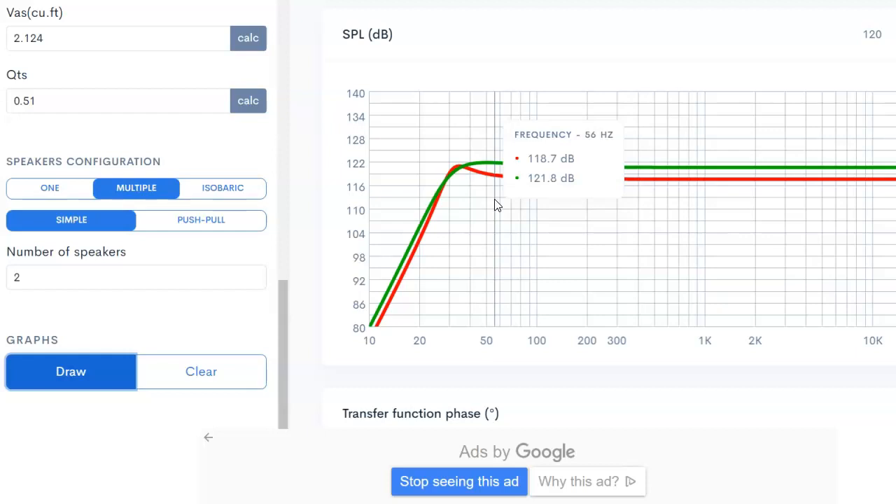
mouse_move(436, 245)
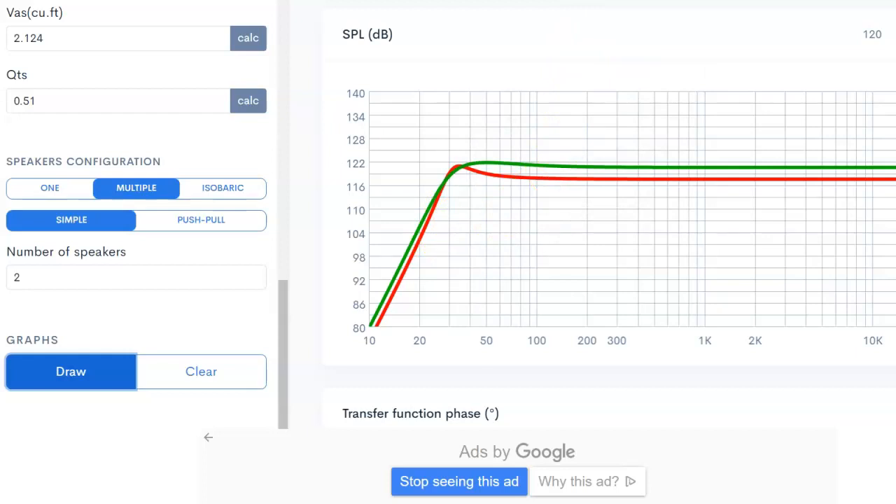
mouse_move(448, 115)
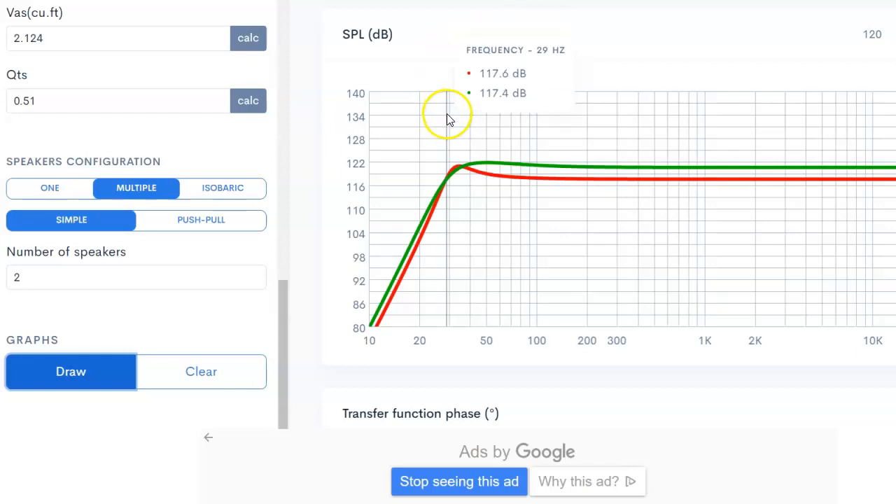
mouse_move(473, 121)
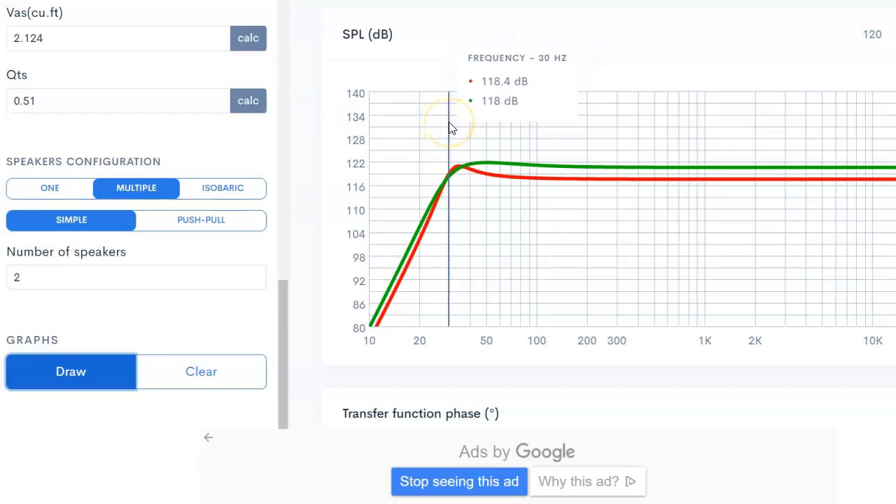
mouse_move(451, 126)
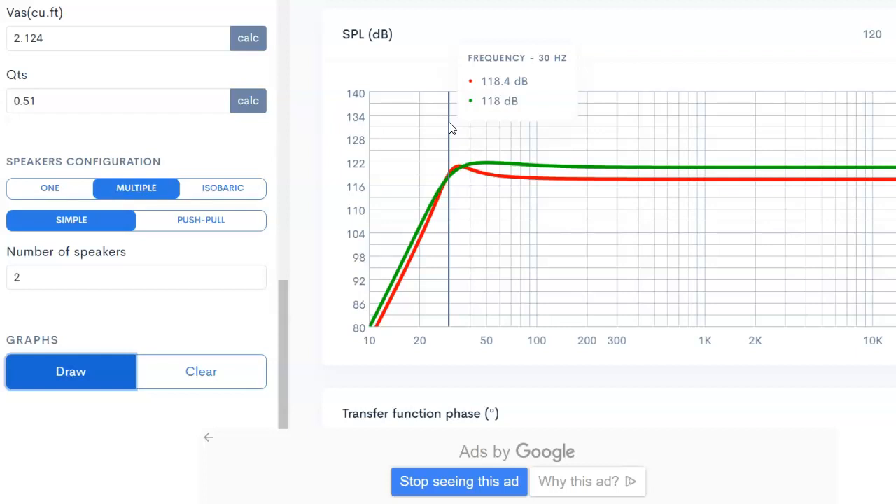
mouse_move(451, 79)
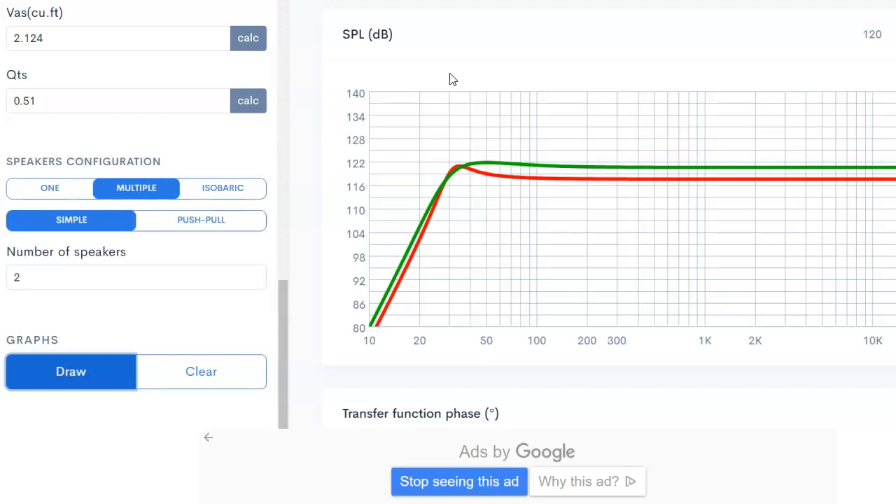
mouse_move(467, 212)
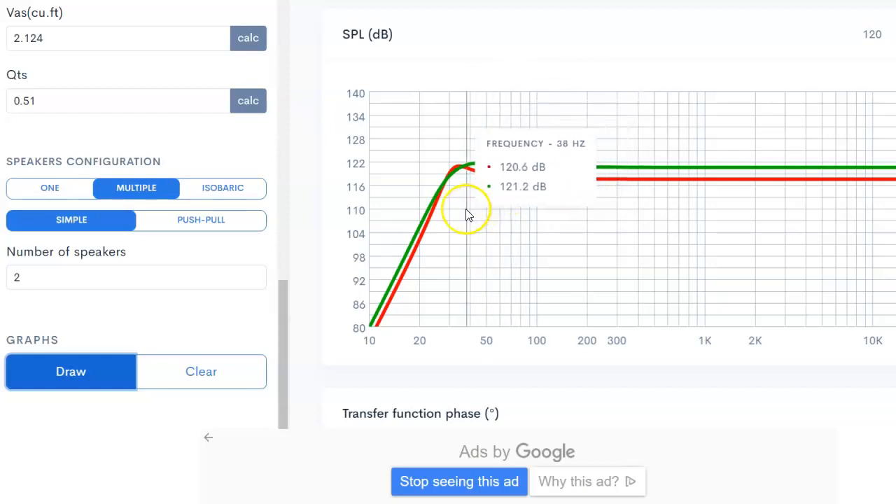
mouse_move(479, 216)
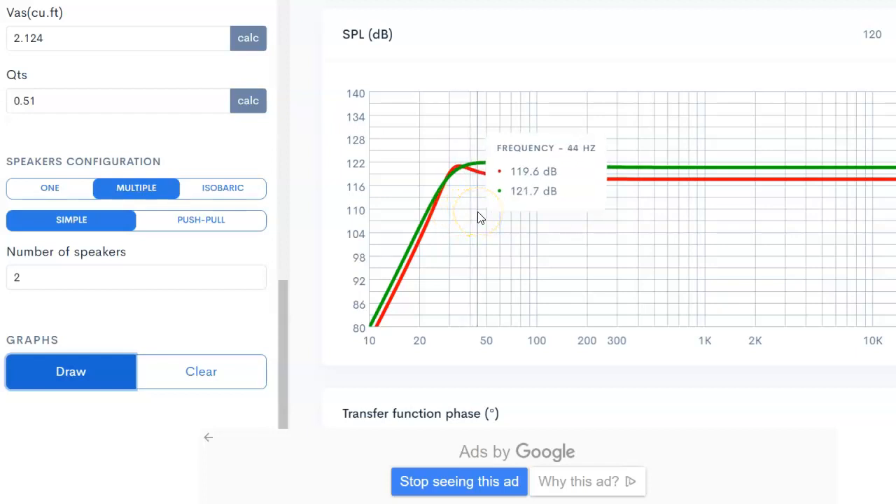
mouse_move(643, 218)
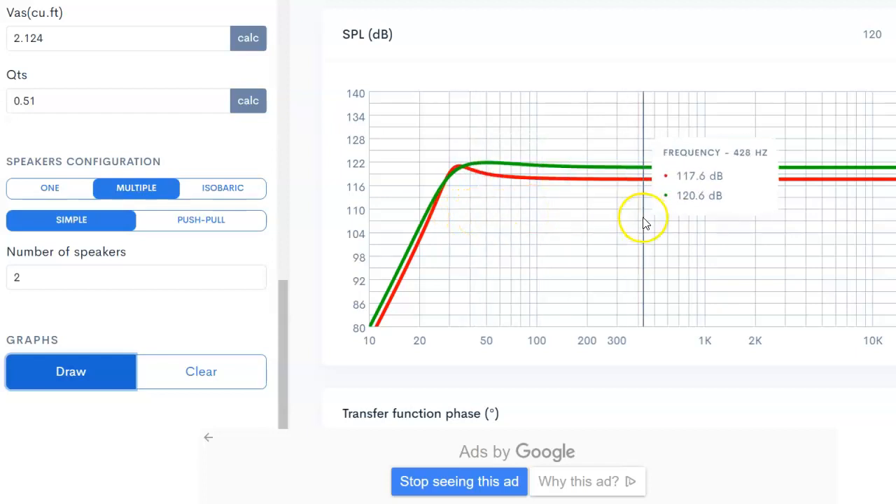
mouse_move(474, 171)
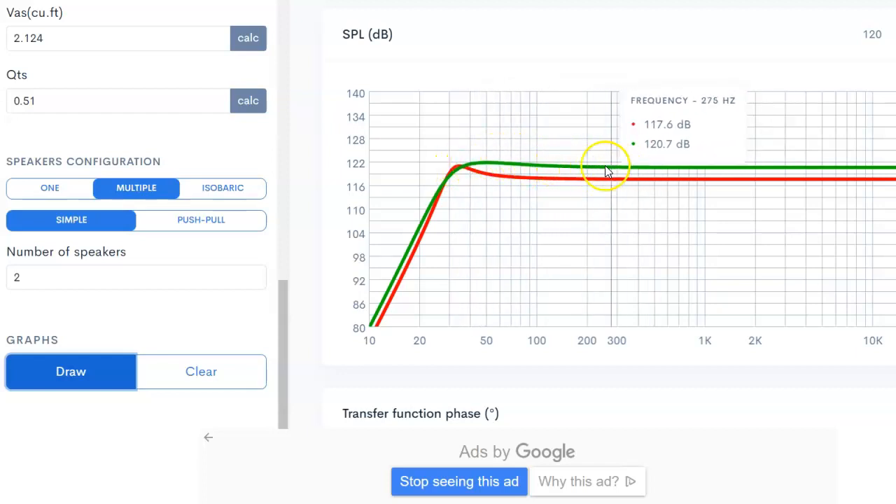
mouse_move(594, 163)
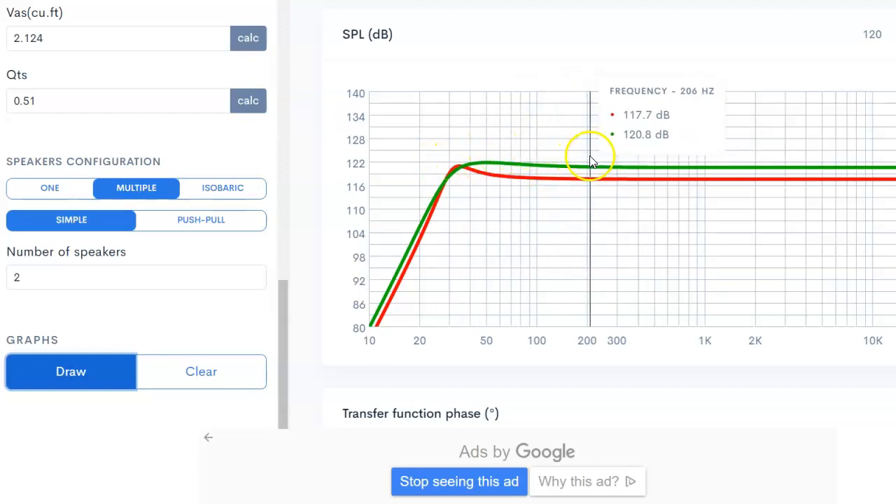
mouse_move(485, 189)
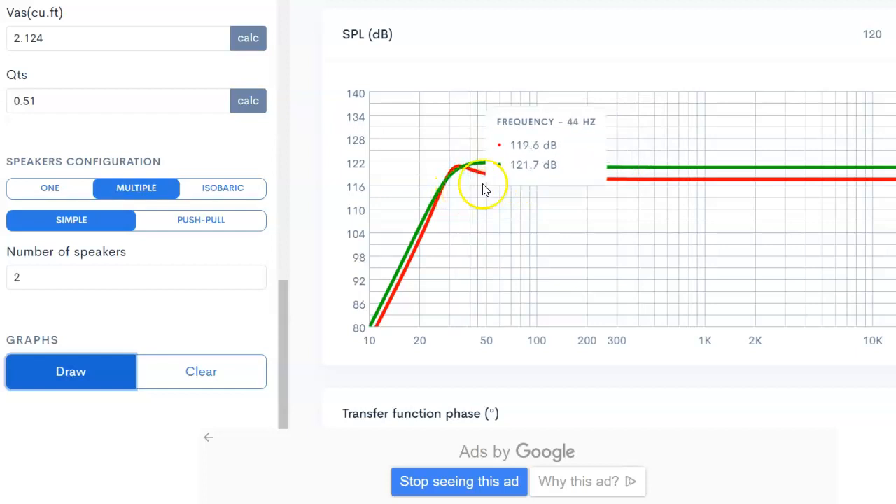
mouse_move(469, 189)
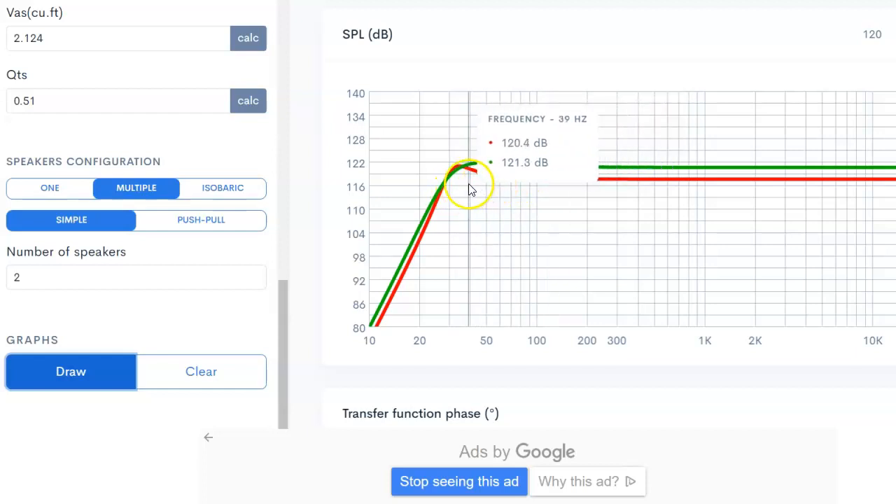
mouse_move(470, 189)
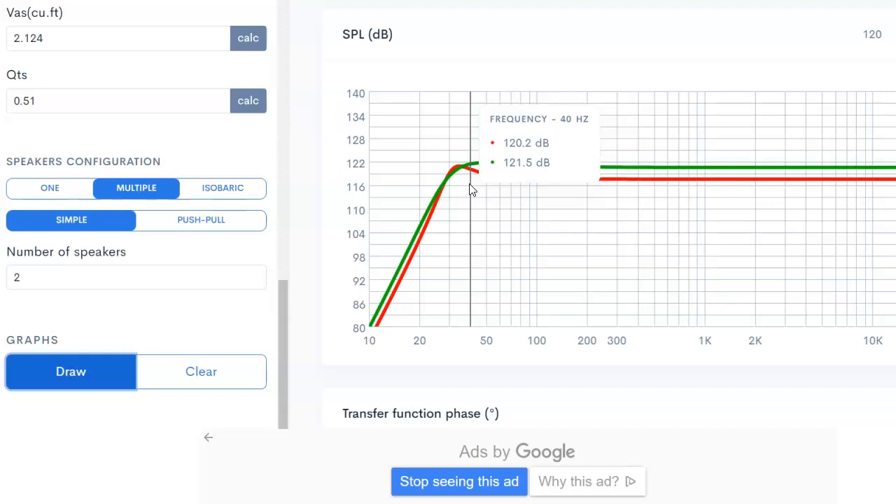
mouse_move(479, 191)
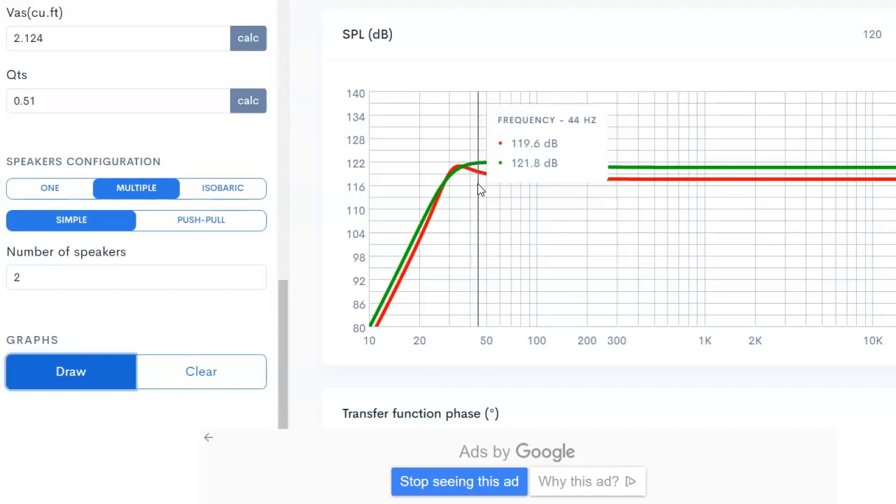
mouse_move(487, 189)
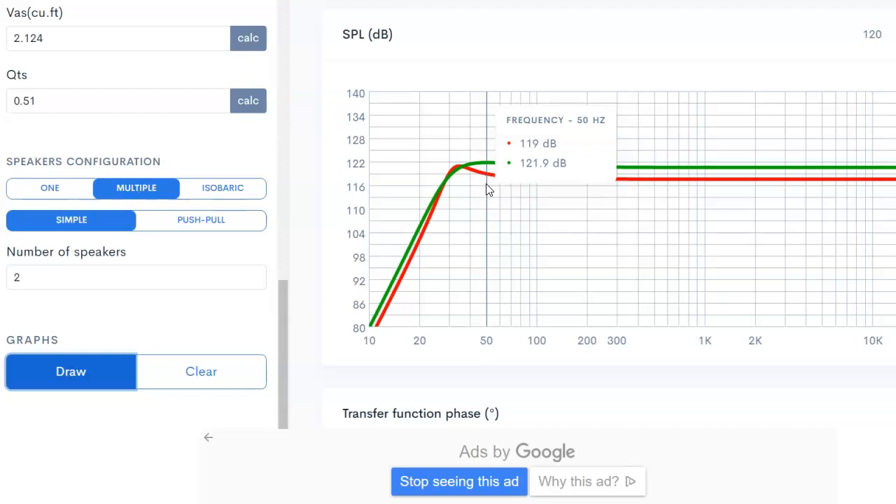
mouse_move(422, 235)
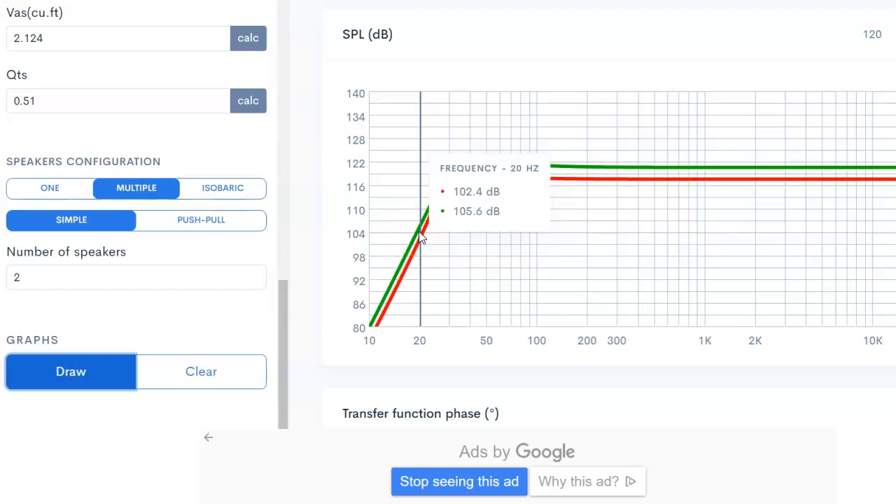
mouse_move(587, 203)
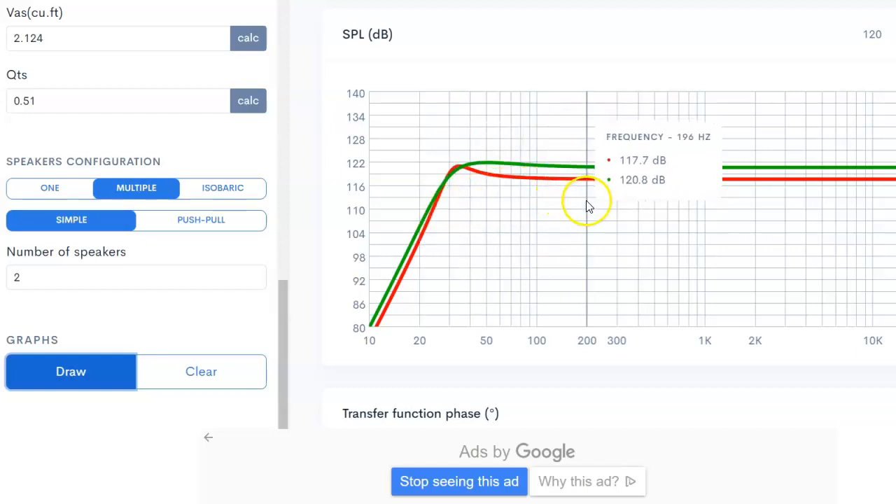
mouse_move(470, 12)
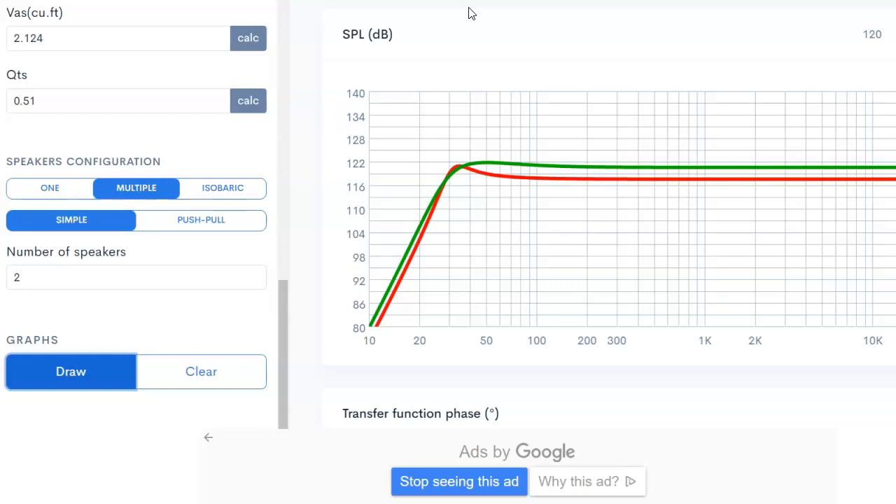
mouse_move(459, 147)
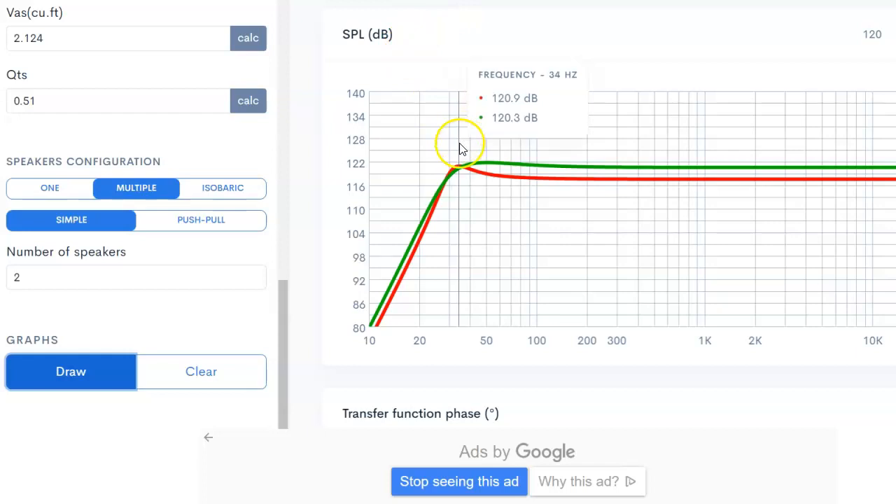
scroll(up, 3)
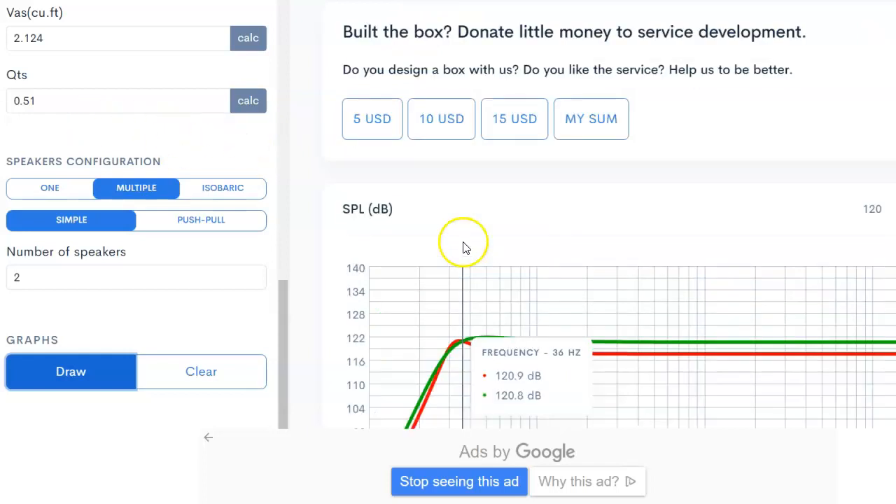
- Clear the earlier X15 vented-box graphs from the charts via the graph card menu
click(493, 219)
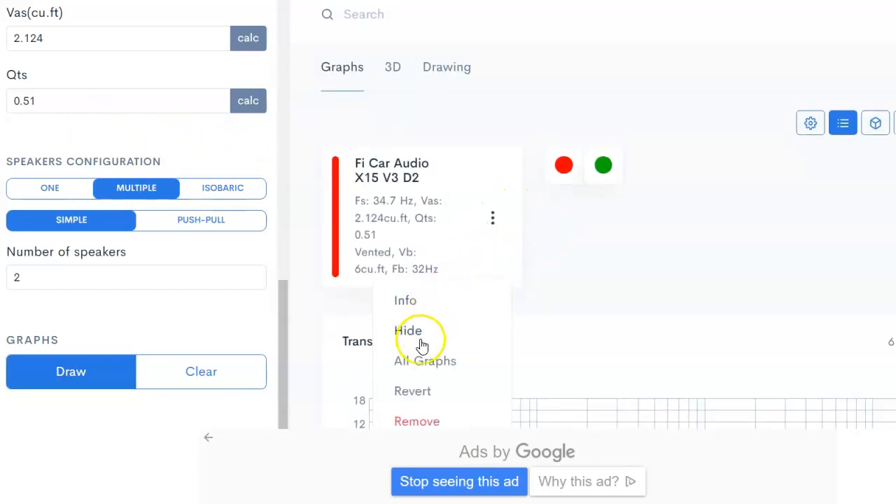
click(409, 330)
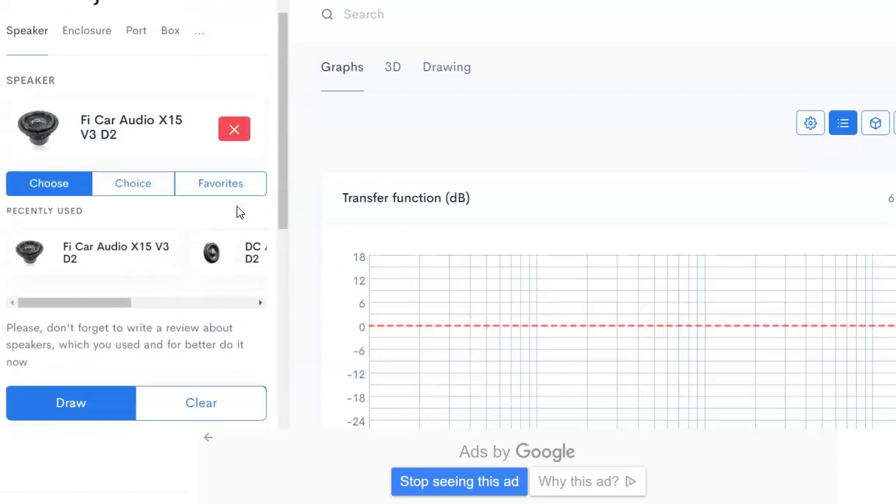
- Confirm the 4 cu.ft box tuned to 32 Hz and draw the single-speaker SPL curve
click(86, 67)
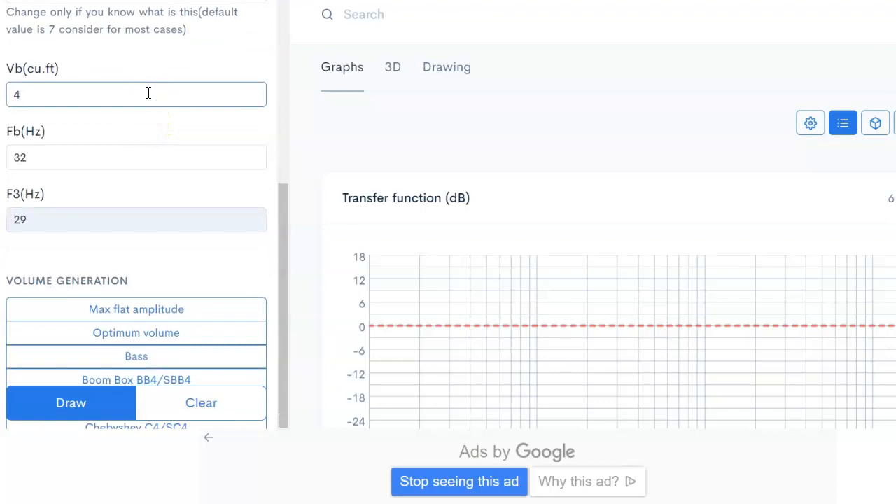
scroll(up, 3)
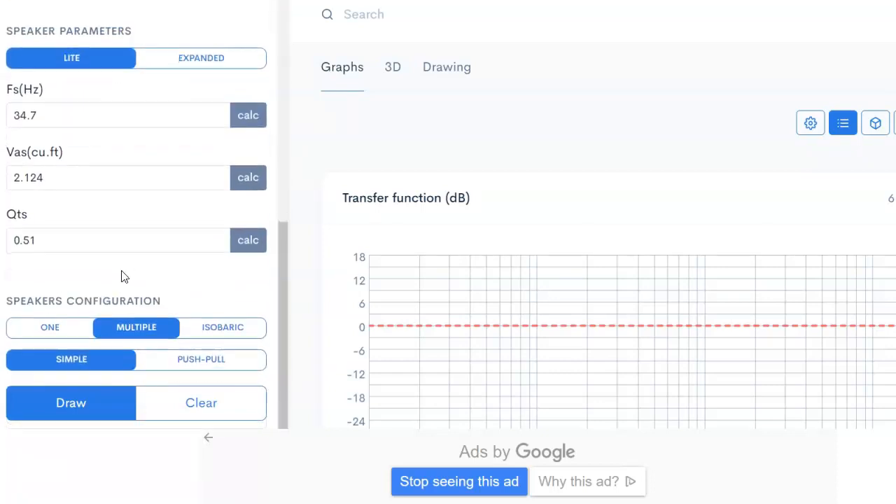
scroll(down, 3)
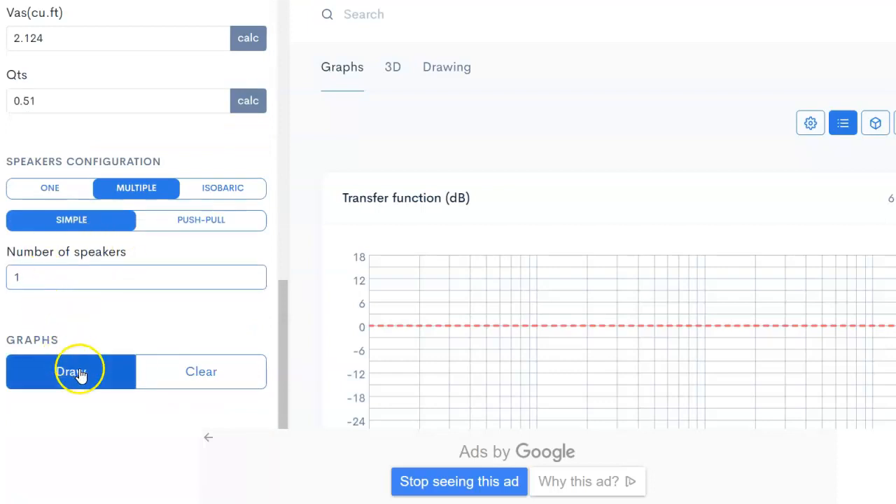
click(70, 371)
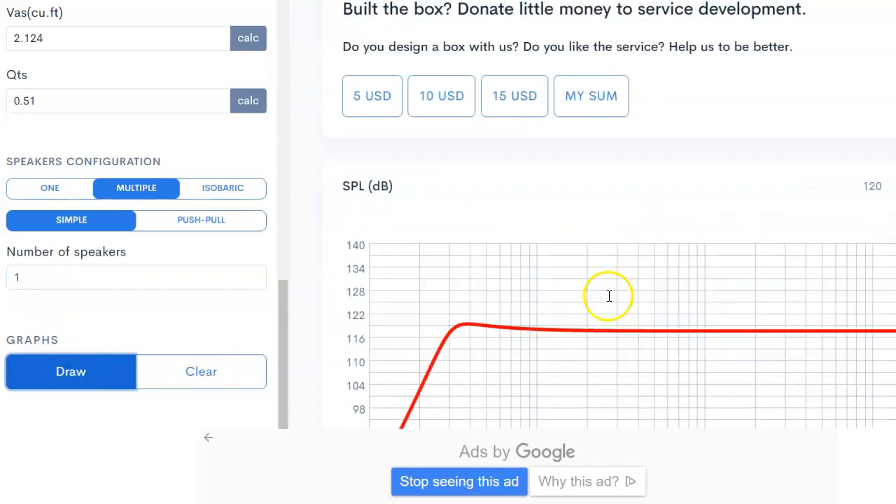
scroll(down, 3)
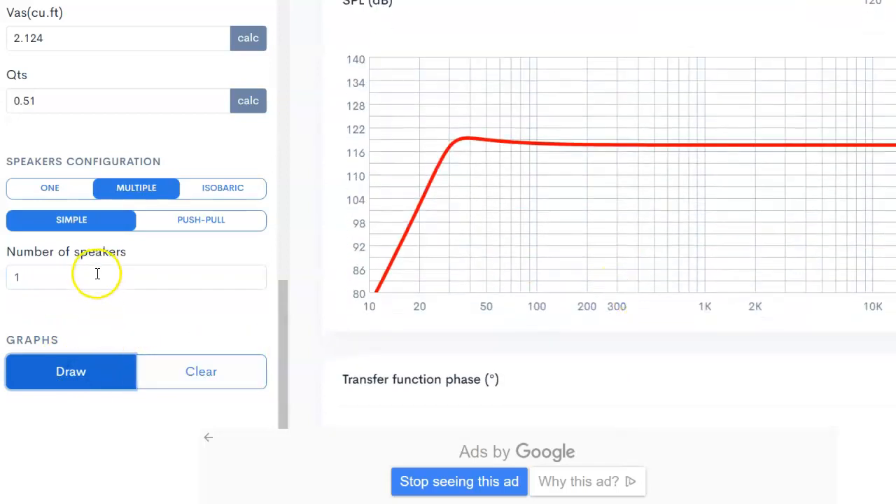
- Set Number of speakers to 2 and draw the two-speaker curve for the 4 cu.ft box
text(2)
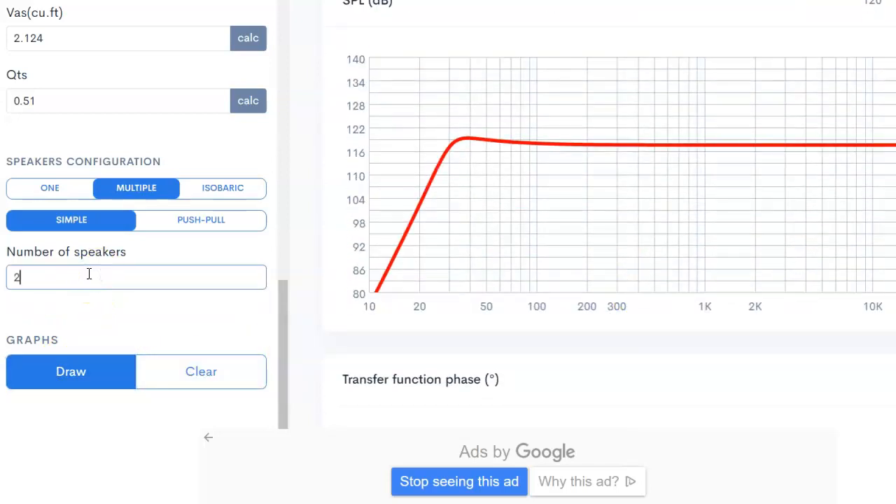
click(70, 372)
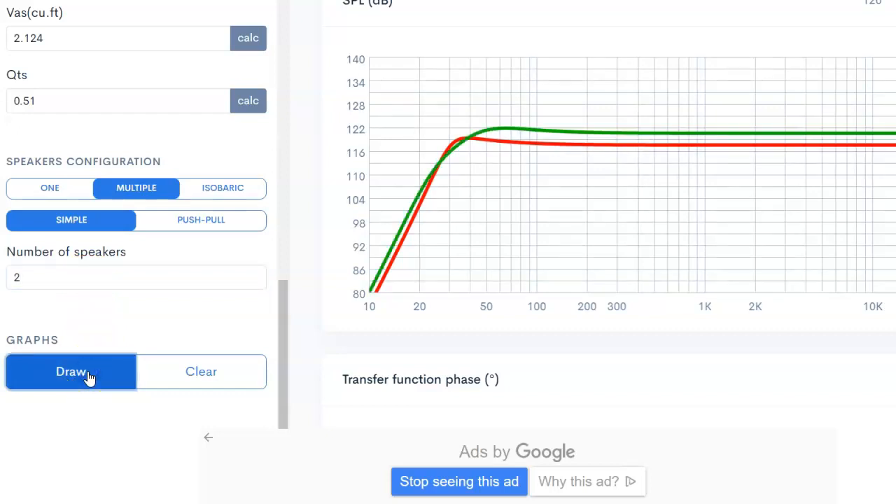
mouse_move(501, 246)
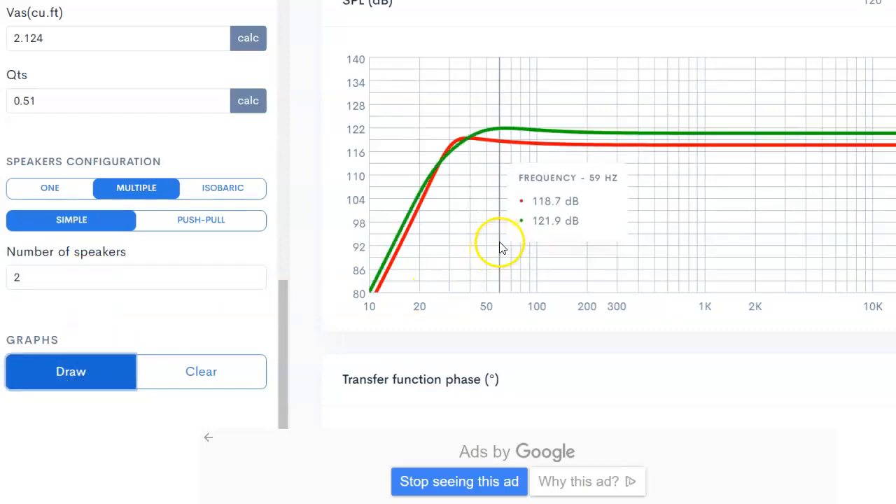
mouse_move(471, 246)
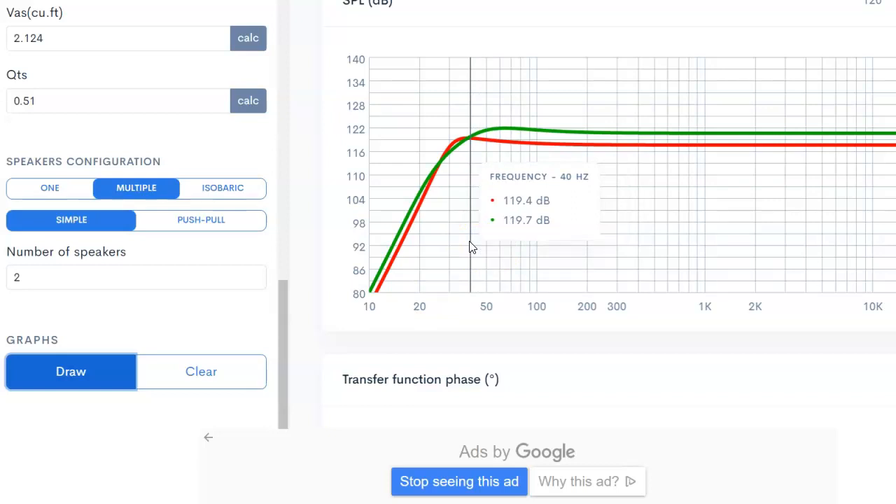
mouse_move(448, 241)
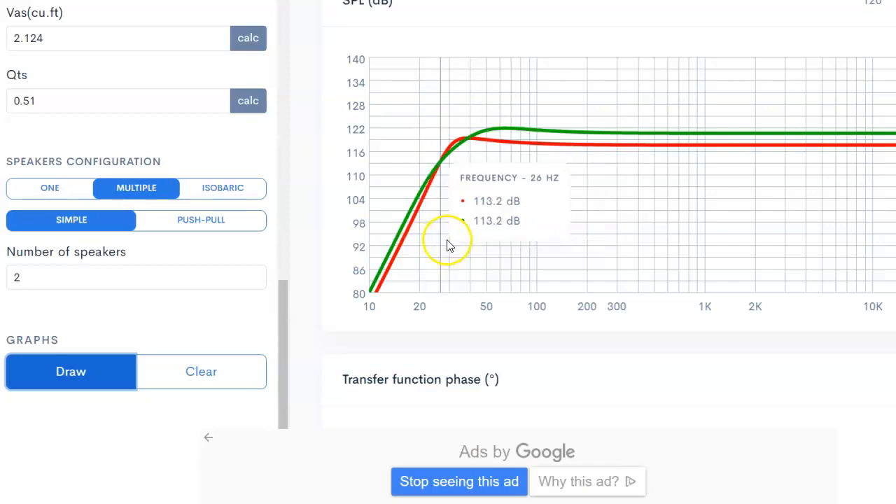
mouse_move(471, 241)
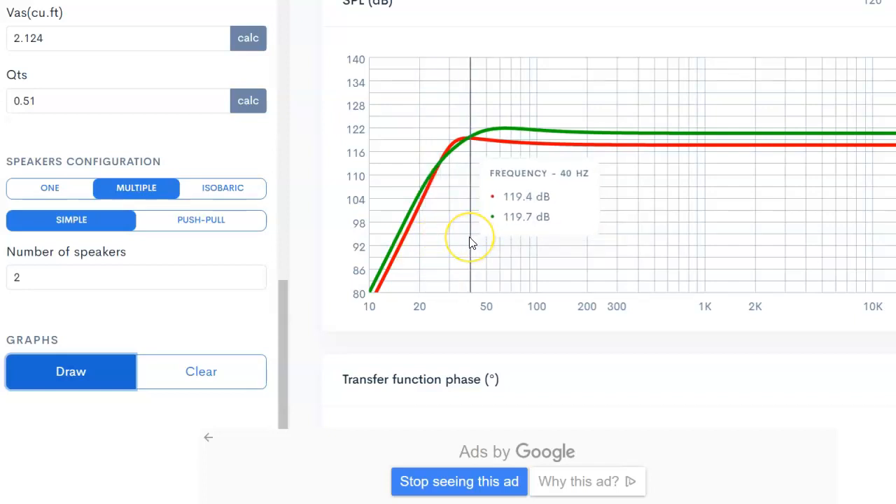
mouse_move(470, 241)
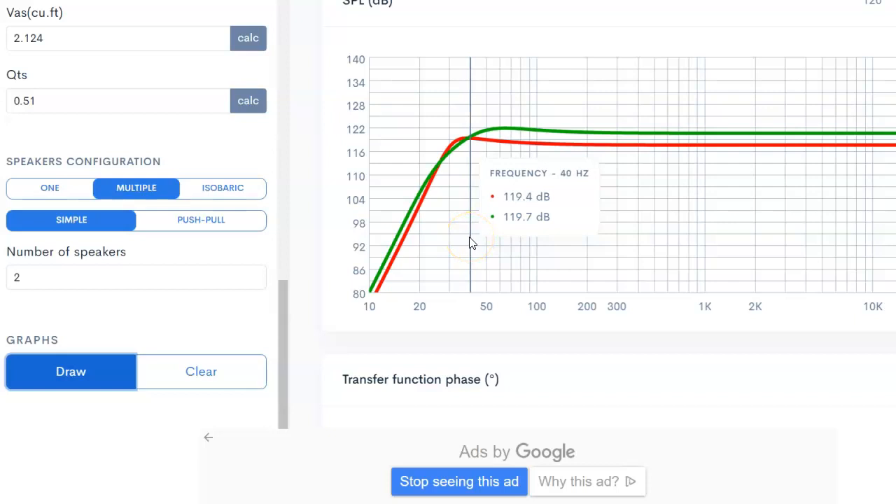
mouse_move(474, 255)
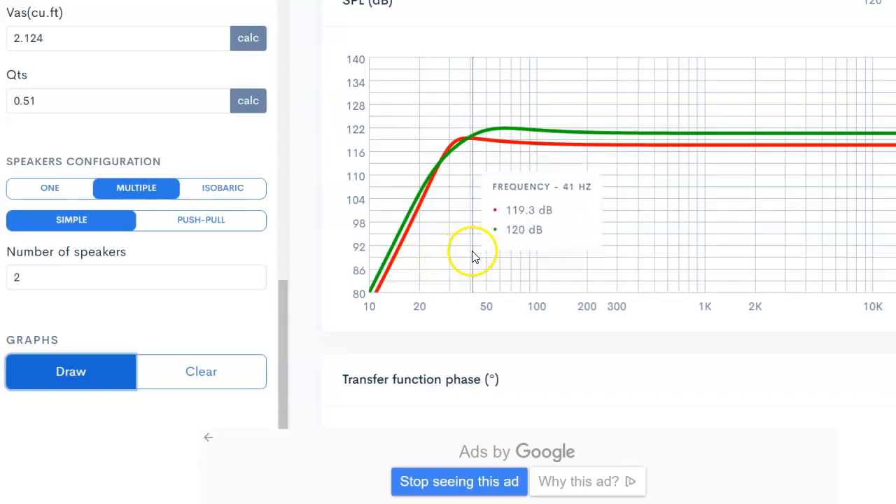
mouse_move(471, 255)
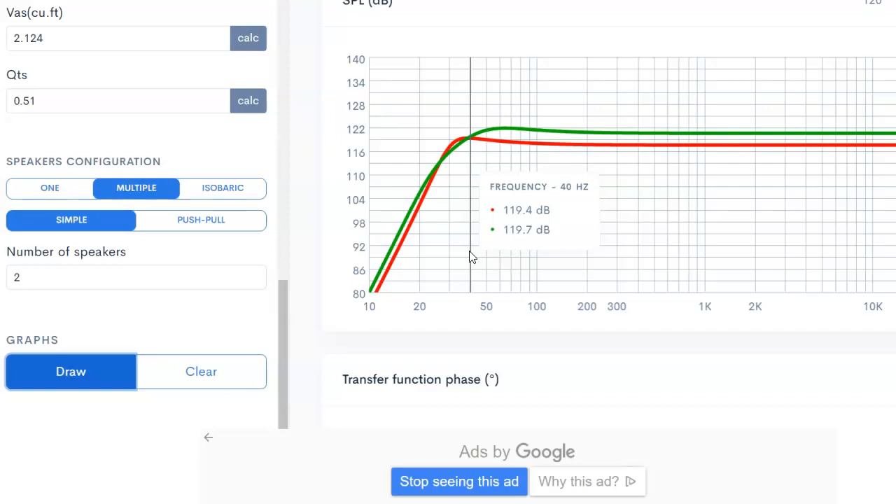
mouse_move(447, 272)
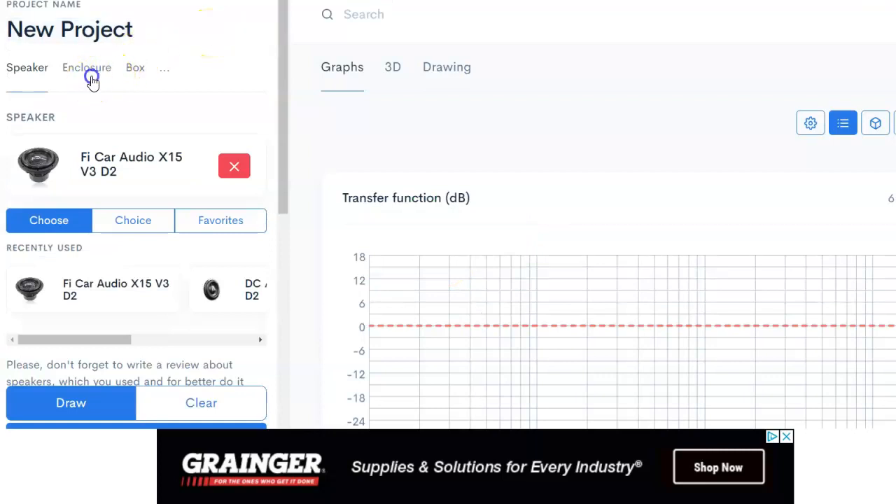
- Keep the enclosure closed and choose the 4.499 cu.ft volume (Qtc 0.646, F3 53.1 Hz)
click(87, 67)
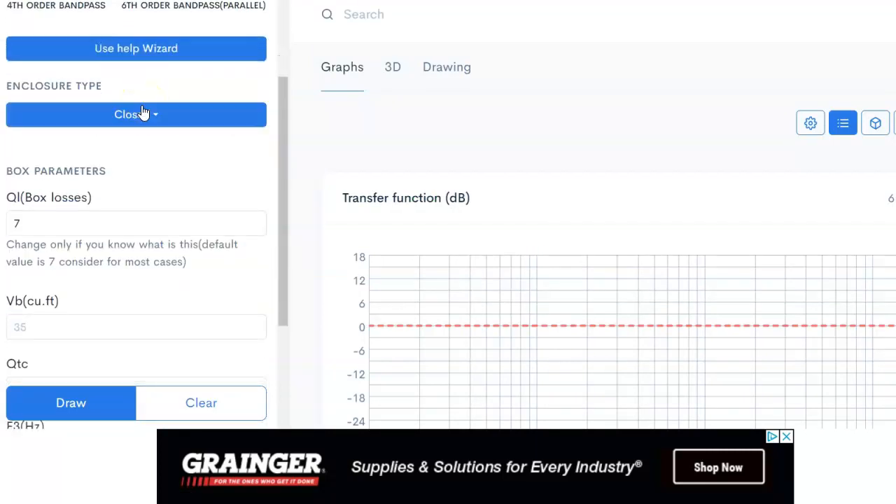
scroll(down, 3)
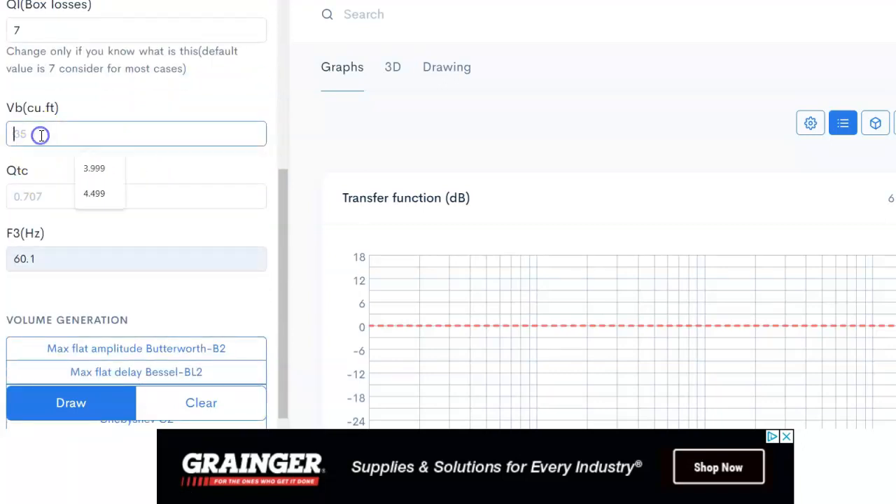
click(94, 194)
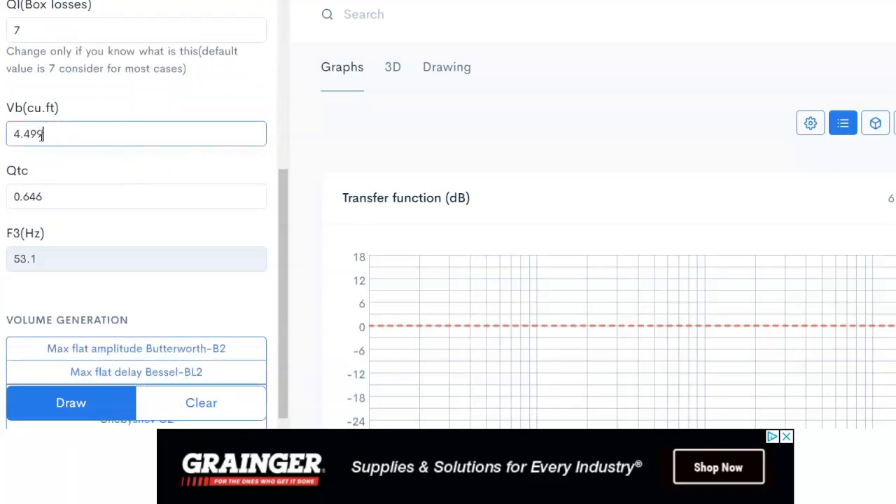
scroll(up, 3)
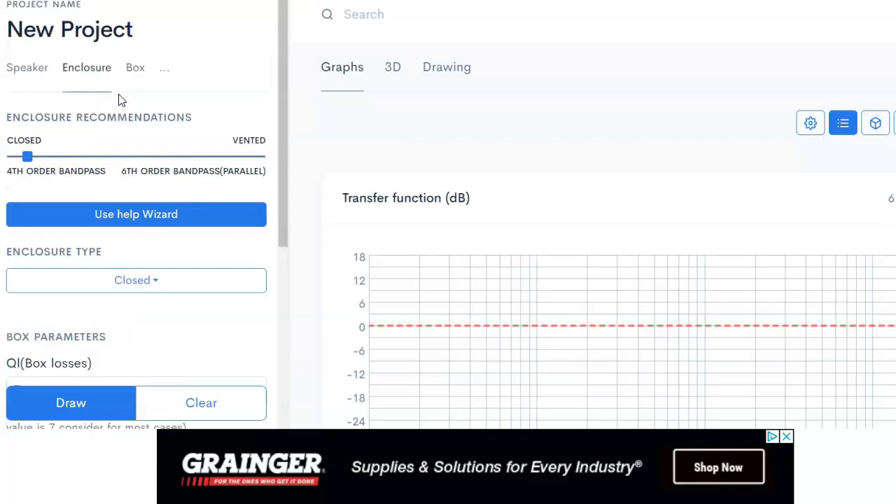
scroll(down, 3)
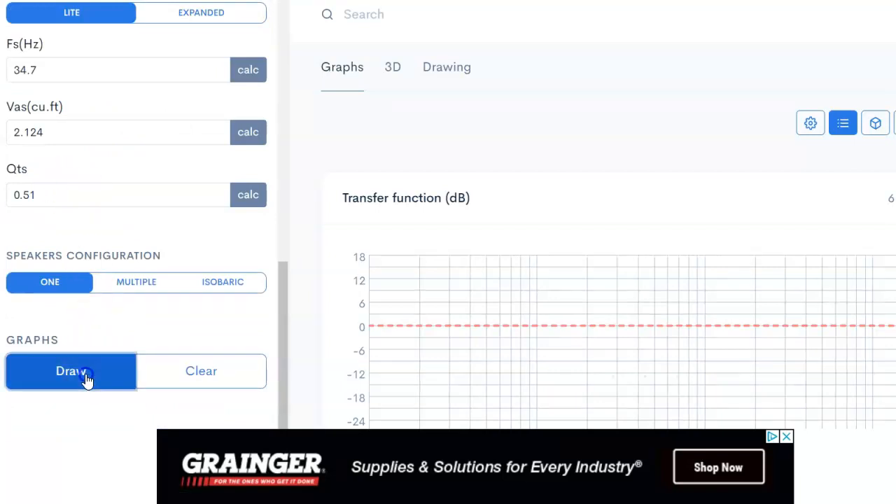
- Draw the single-speaker sealed-box SPL curve, then choose the MULTIPLE speaker configuration
click(70, 370)
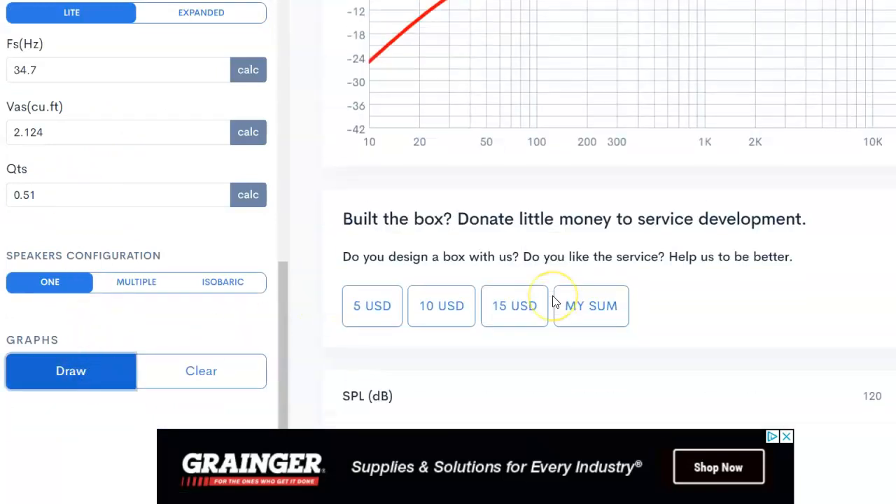
scroll(down, 3)
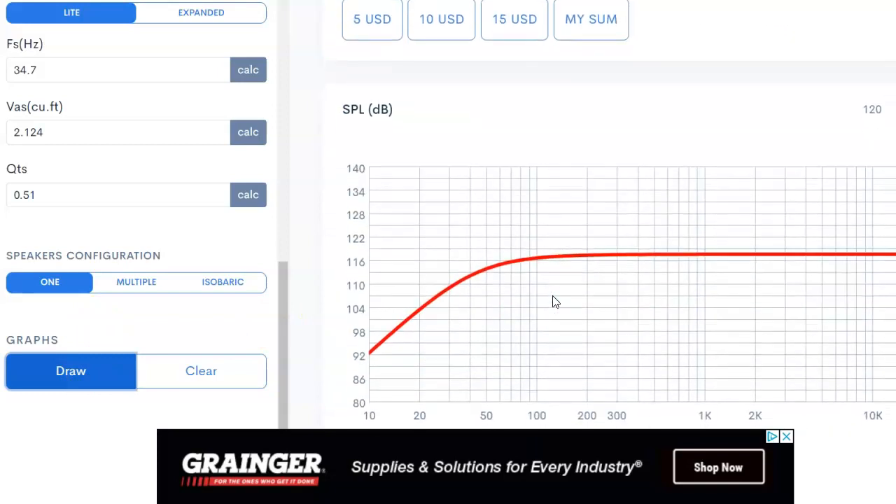
mouse_move(123, 287)
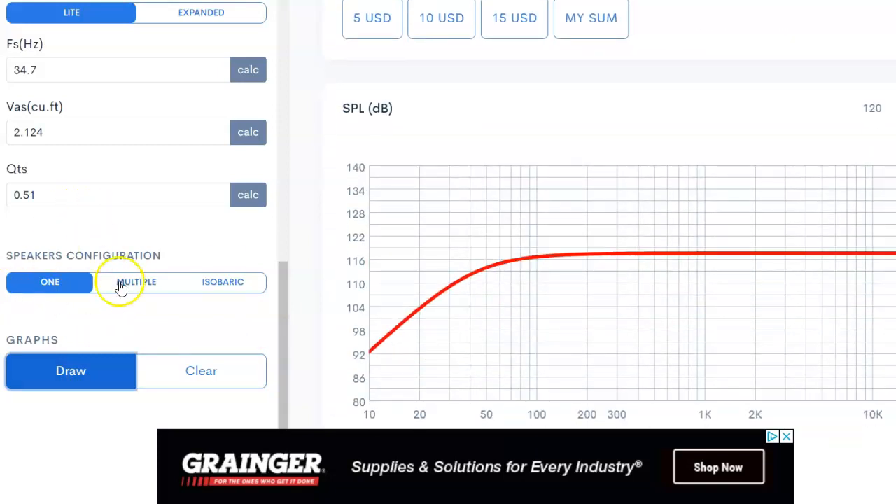
click(135, 281)
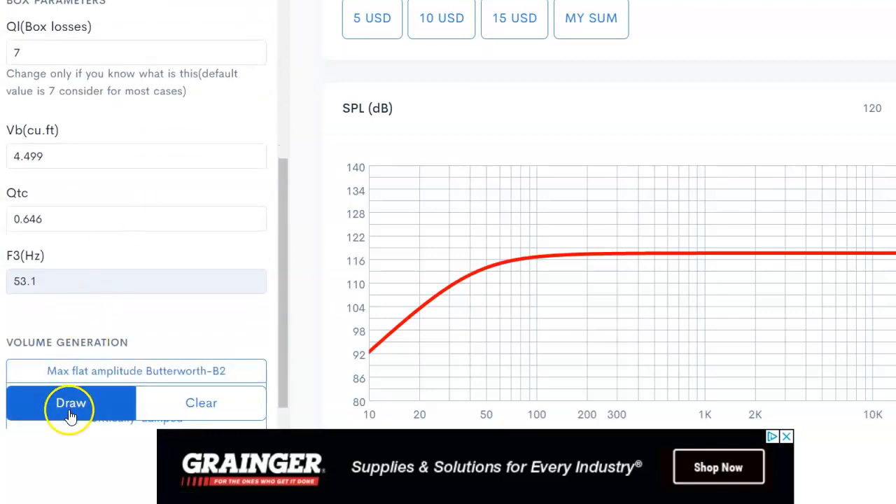
- Draw the green two-subwoofer SPL curve beside the red single-subwoofer curve, showing roughly 3 dB gain
click(70, 403)
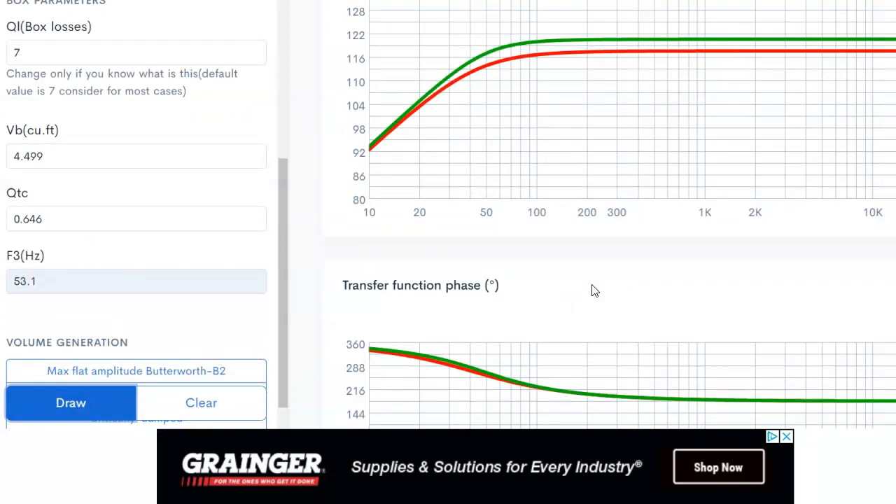
mouse_move(357, 267)
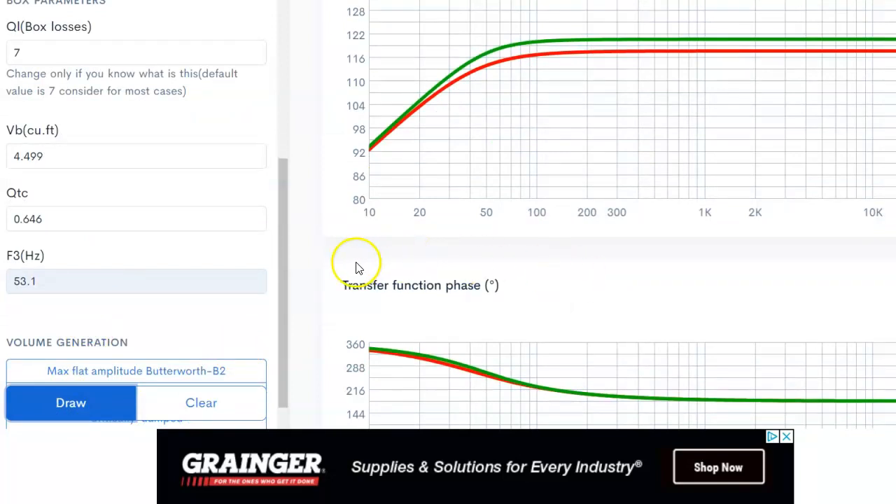
mouse_move(300, 187)
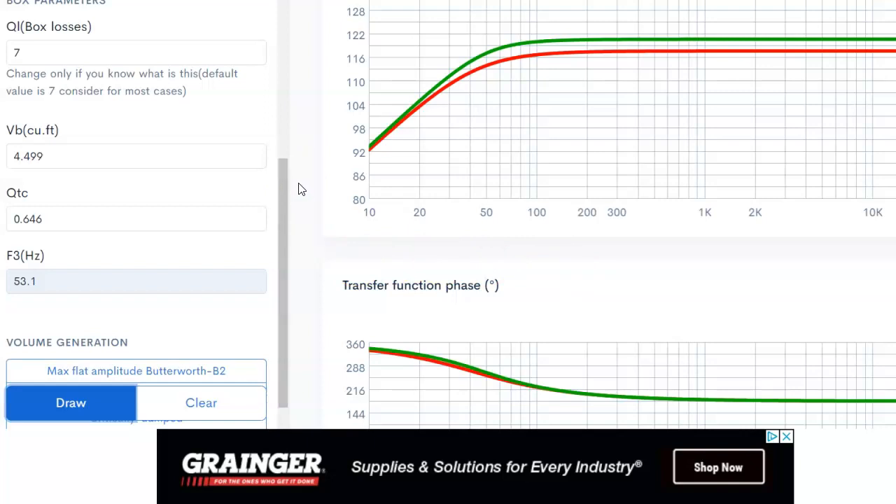
mouse_move(483, 105)
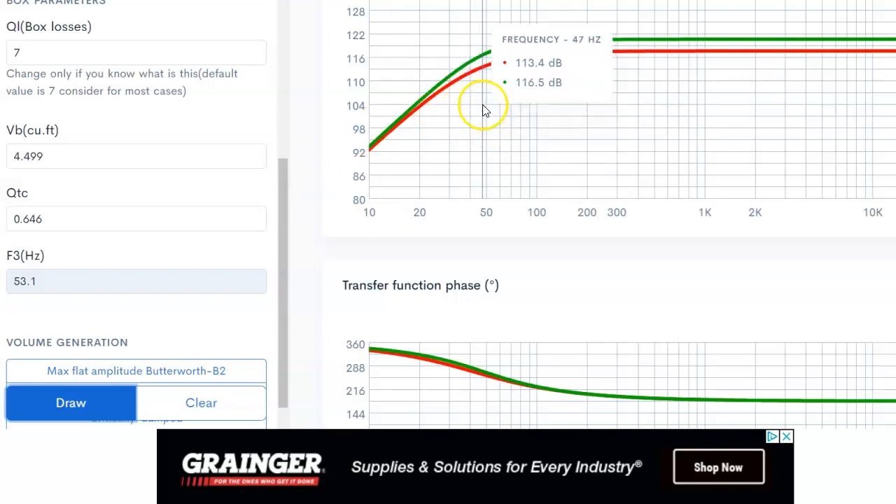
mouse_move(473, 98)
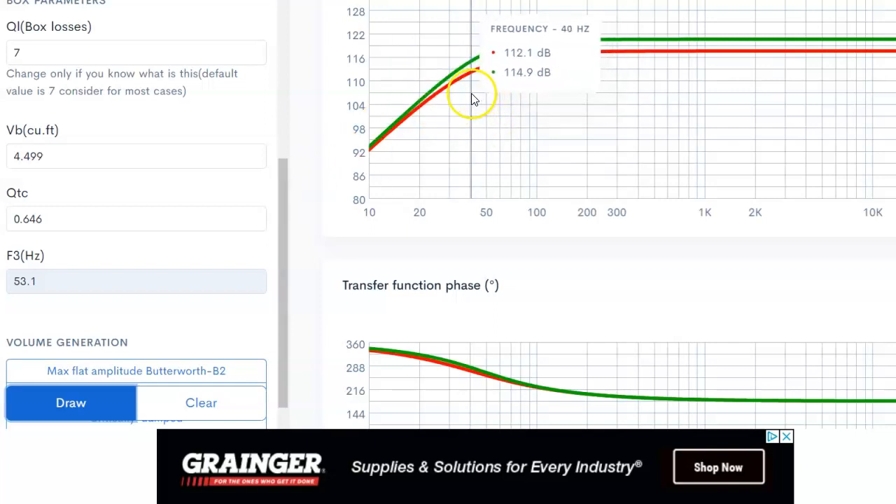
mouse_move(450, 111)
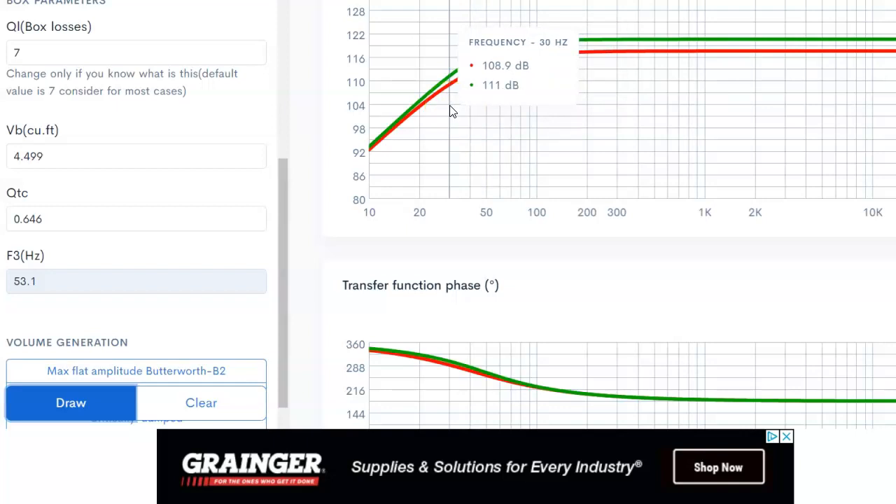
mouse_move(470, 109)
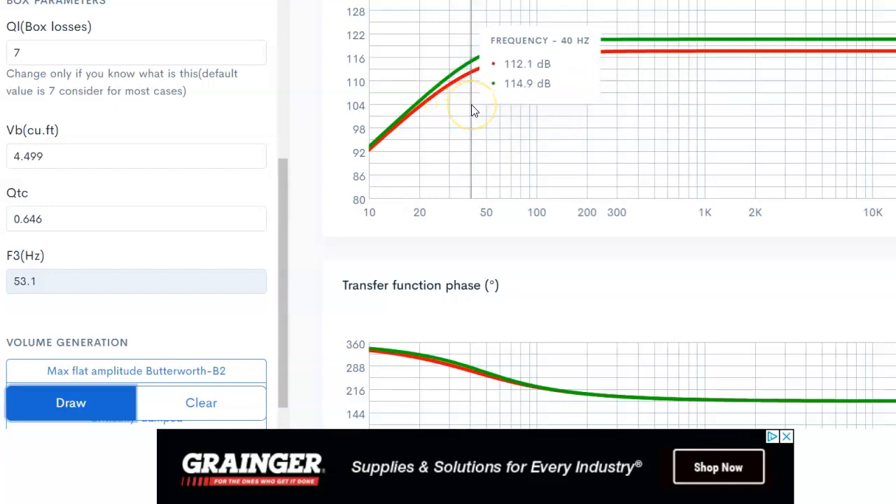
mouse_move(471, 112)
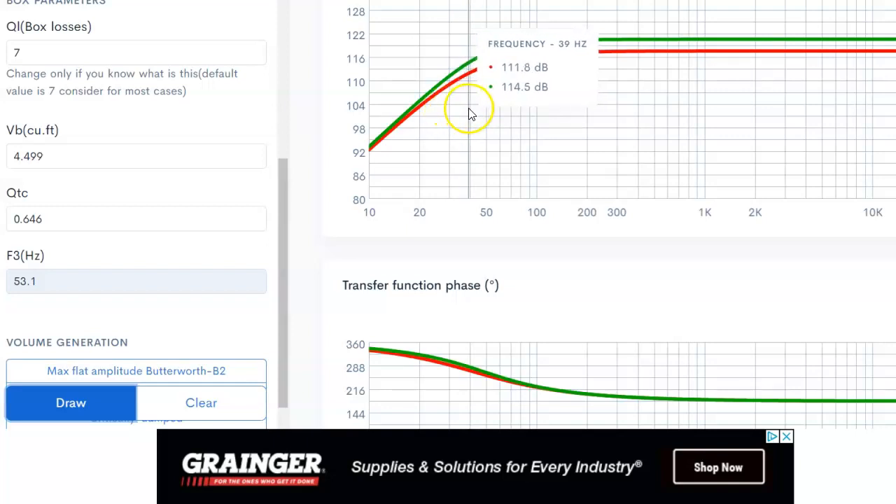
mouse_move(474, 103)
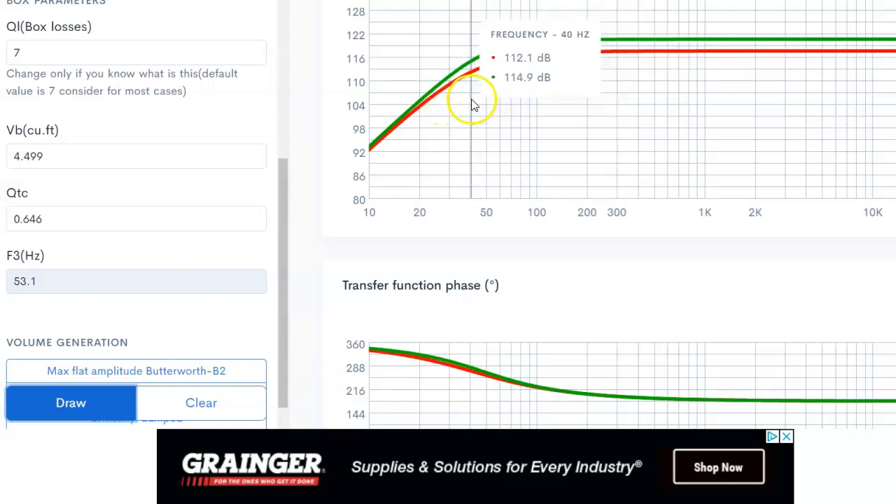
mouse_move(478, 105)
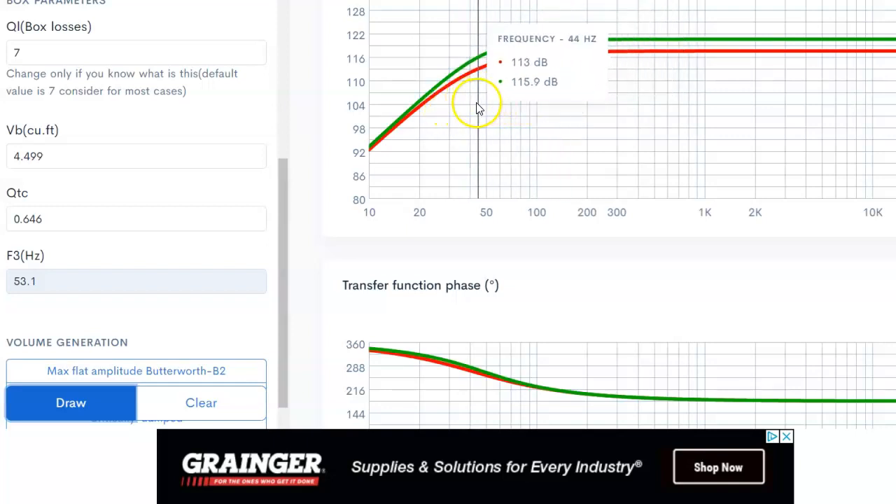
mouse_move(470, 112)
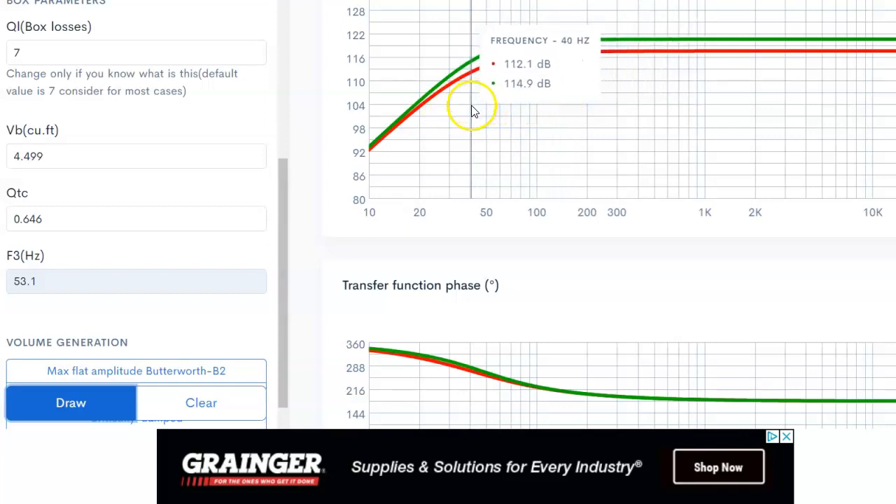
mouse_move(473, 115)
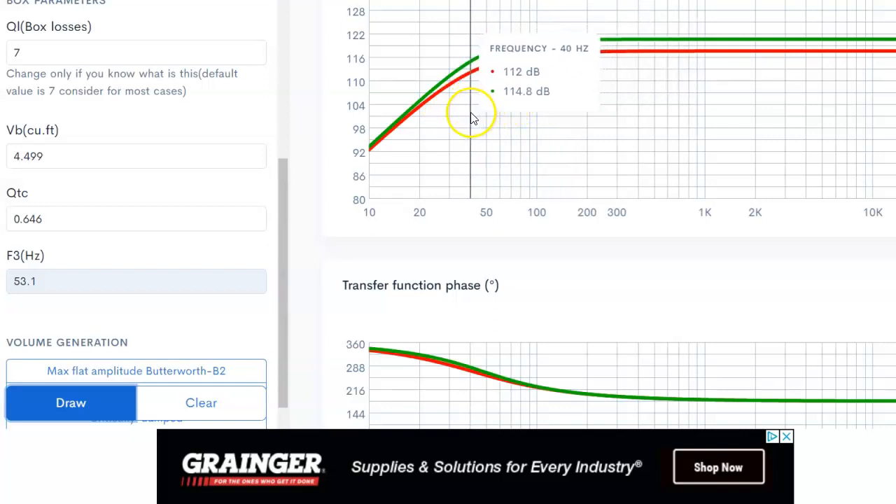
mouse_move(529, 105)
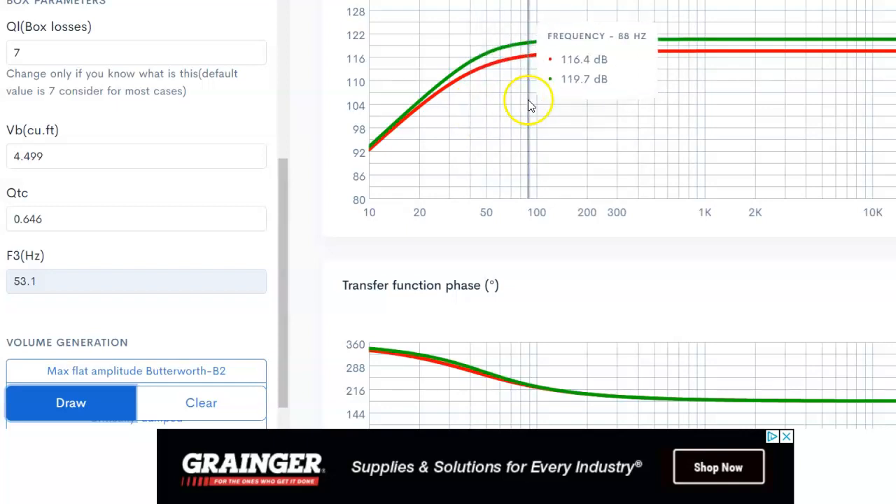
mouse_move(422, 115)
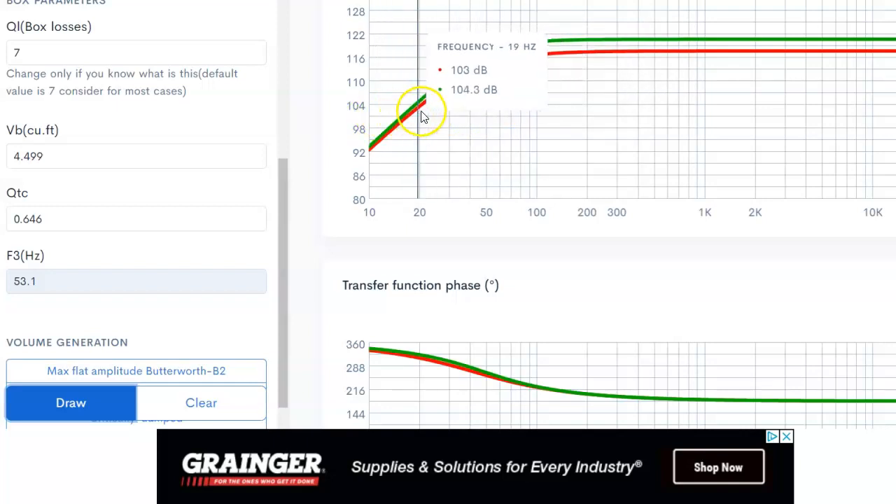
mouse_move(420, 115)
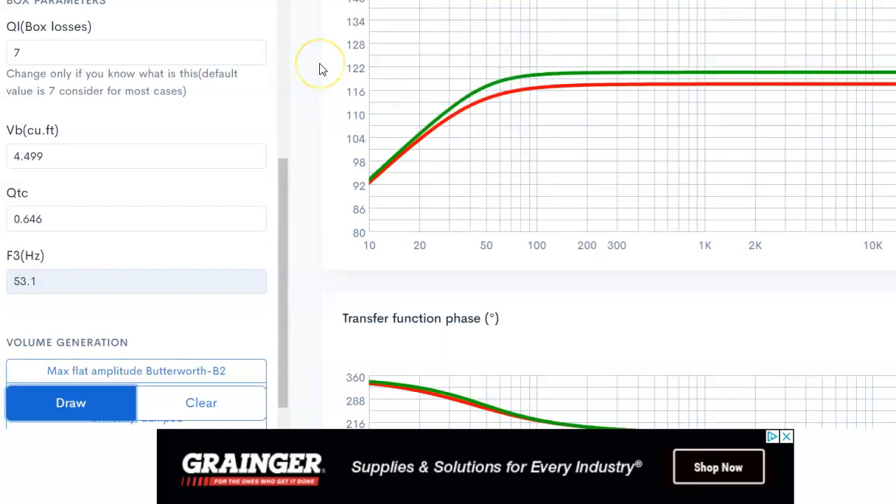
scroll(up, 3)
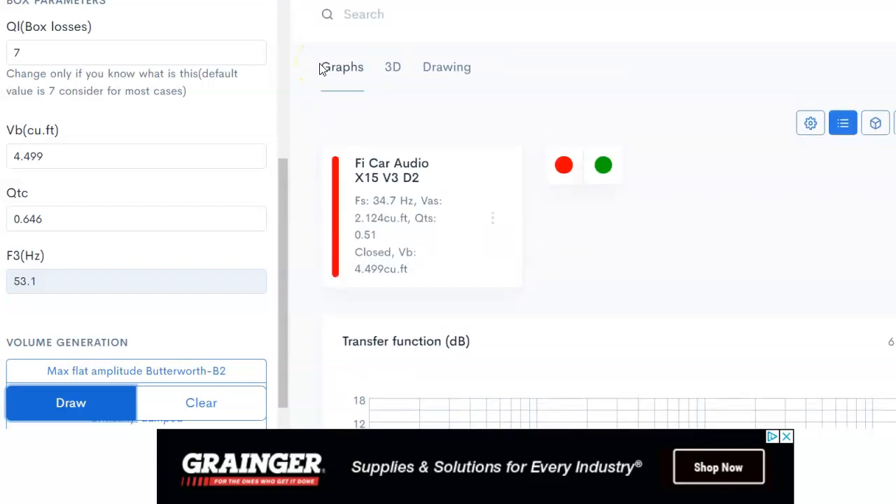